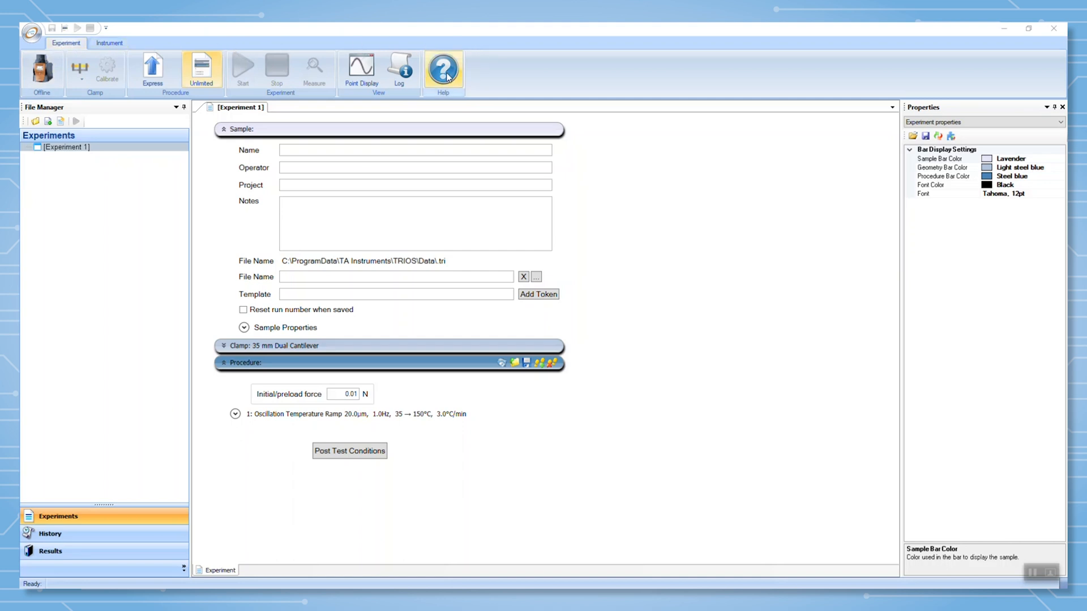
Step: Launch TRIOS online help and reach the Discovery DMA 850 Getting Started Guides page
click(442, 69)
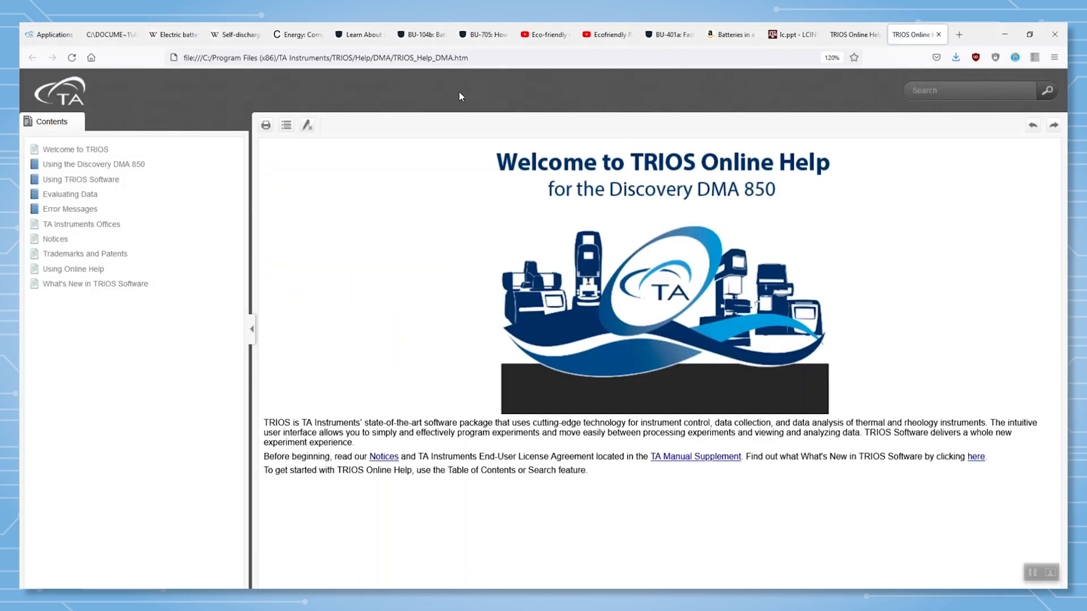
mouse_move(719, 171)
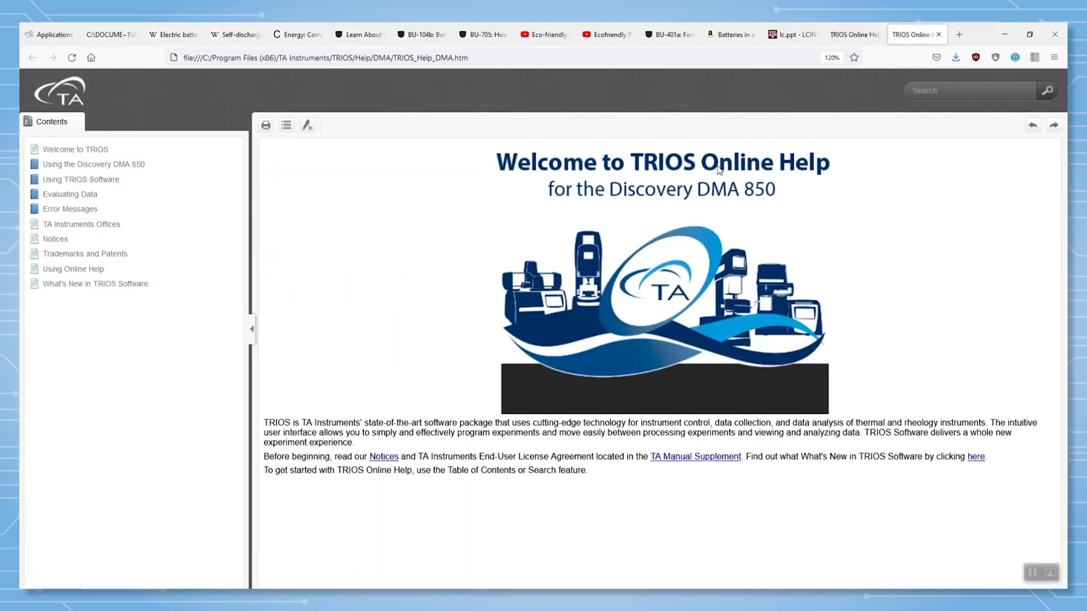
mouse_move(782, 198)
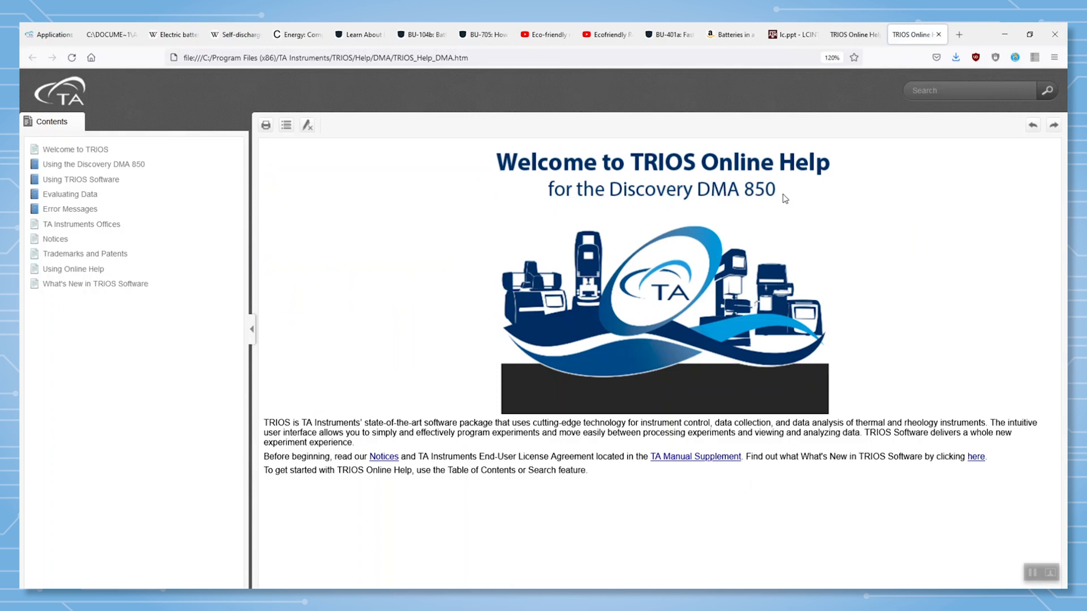
mouse_move(258, 208)
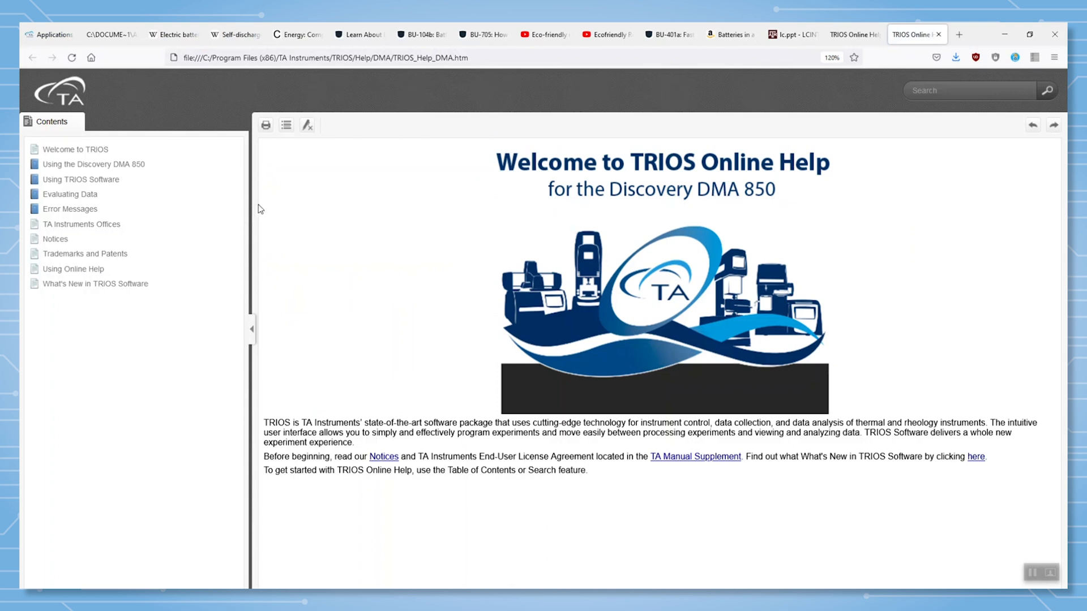
click(94, 164)
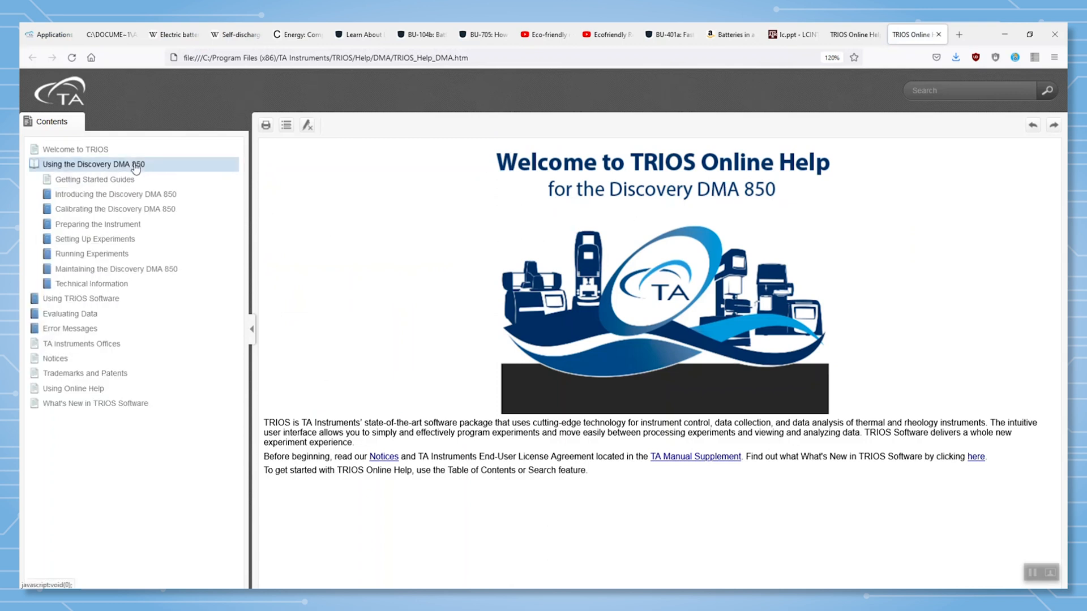
click(96, 180)
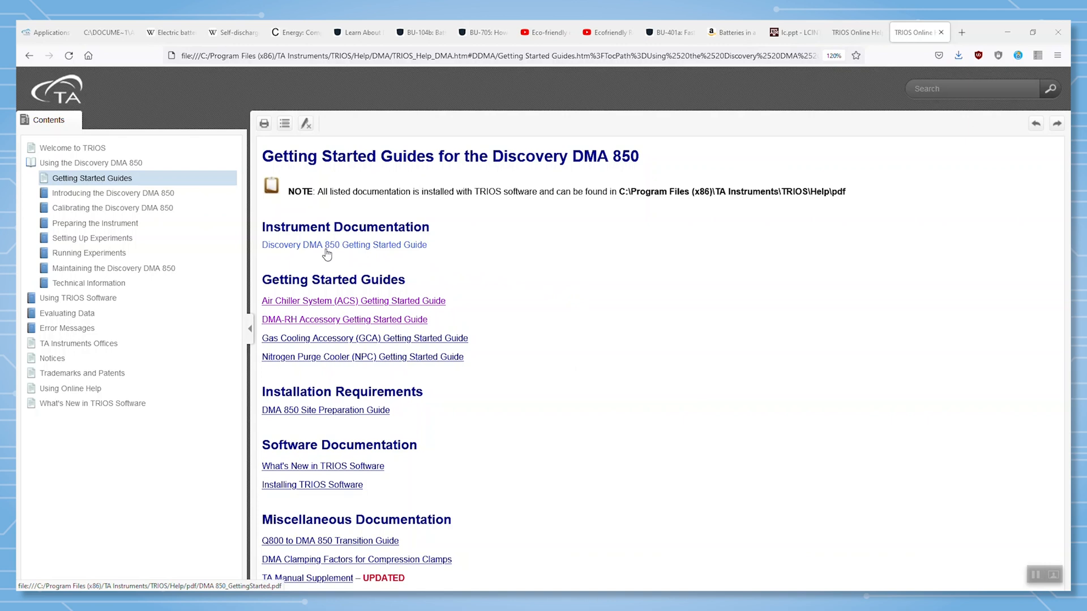
Step: View the Discovery DMA 850 Getting Started Guide PDF and scroll through its pages
click(344, 245)
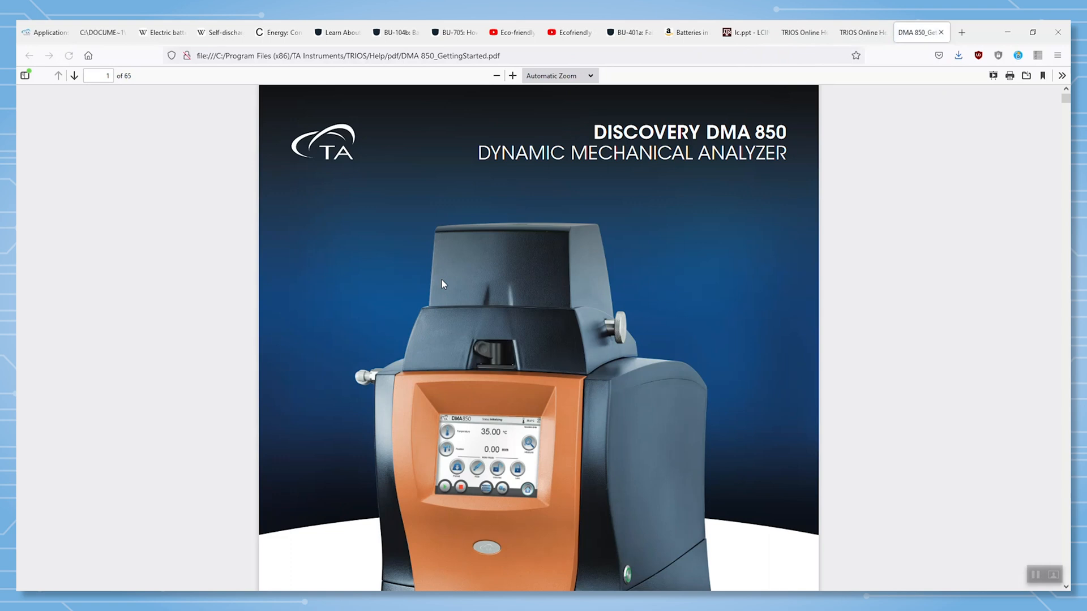
scroll(down, 3)
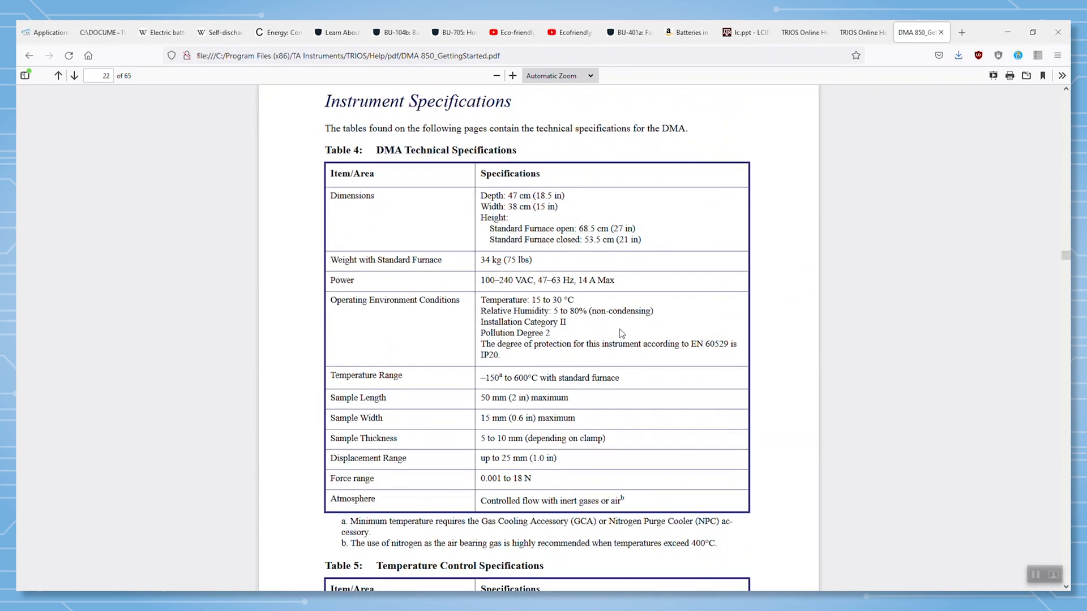
mouse_move(458, 380)
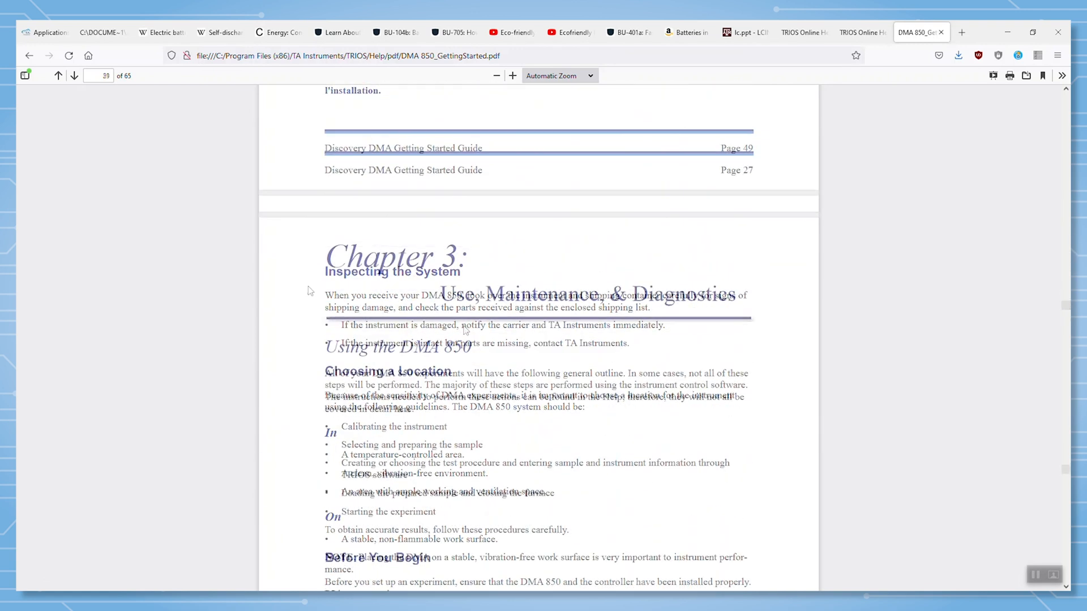
scroll(down, 3)
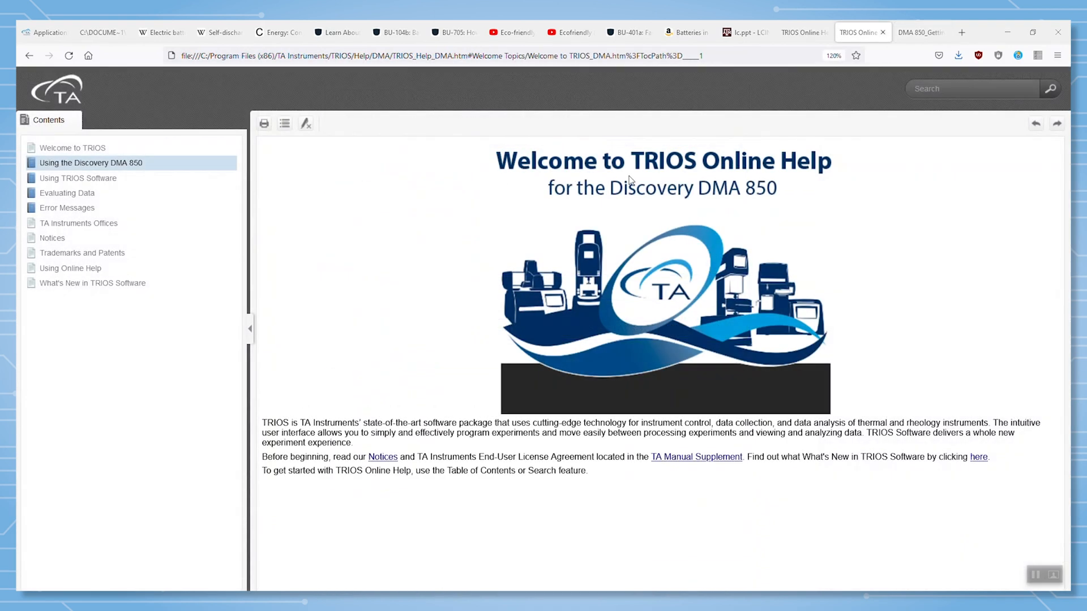
mouse_move(166, 185)
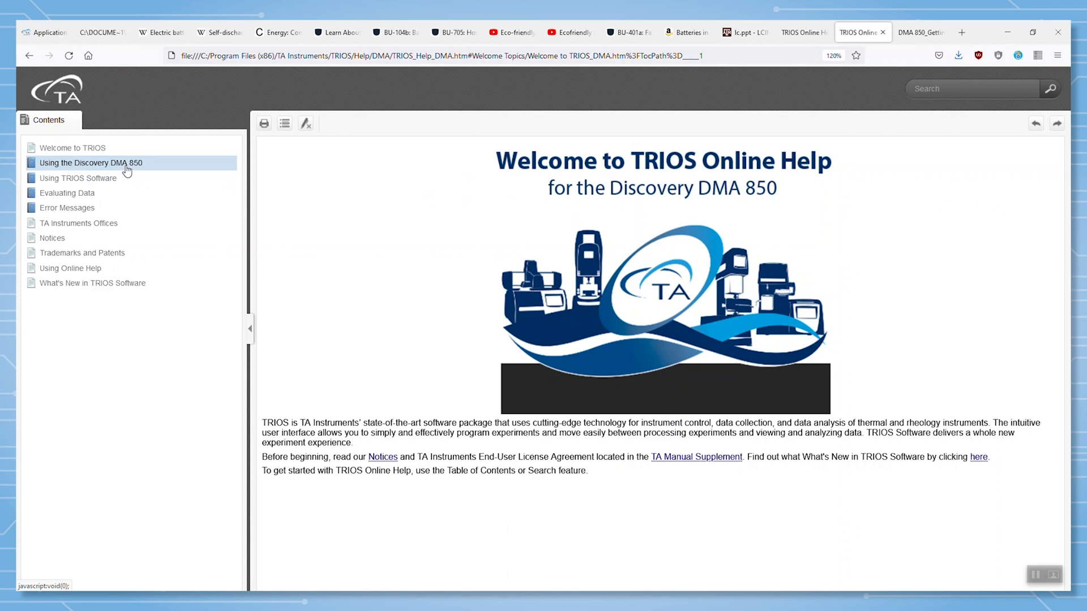
Step: Reach the Available Discovery DMA 850 Clamps page and scroll to the clamp-selection materials table
click(91, 162)
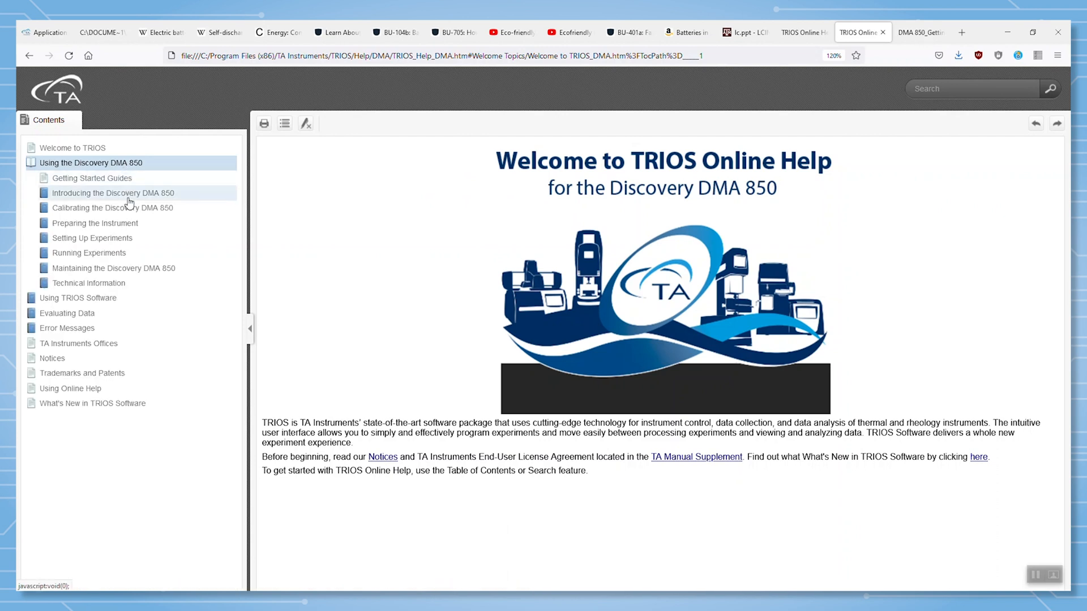
click(112, 193)
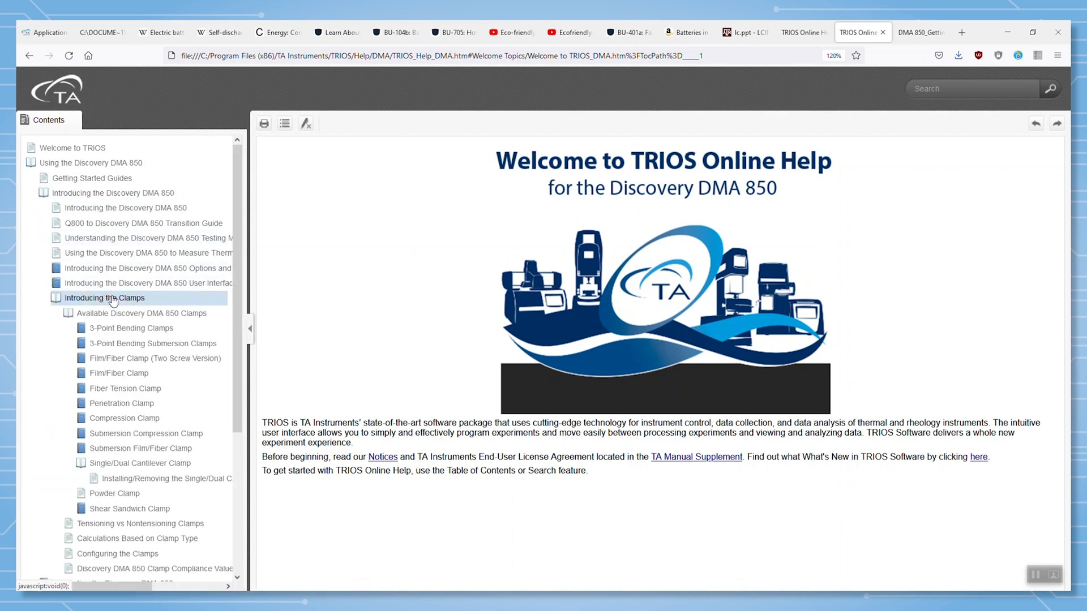
click(136, 313)
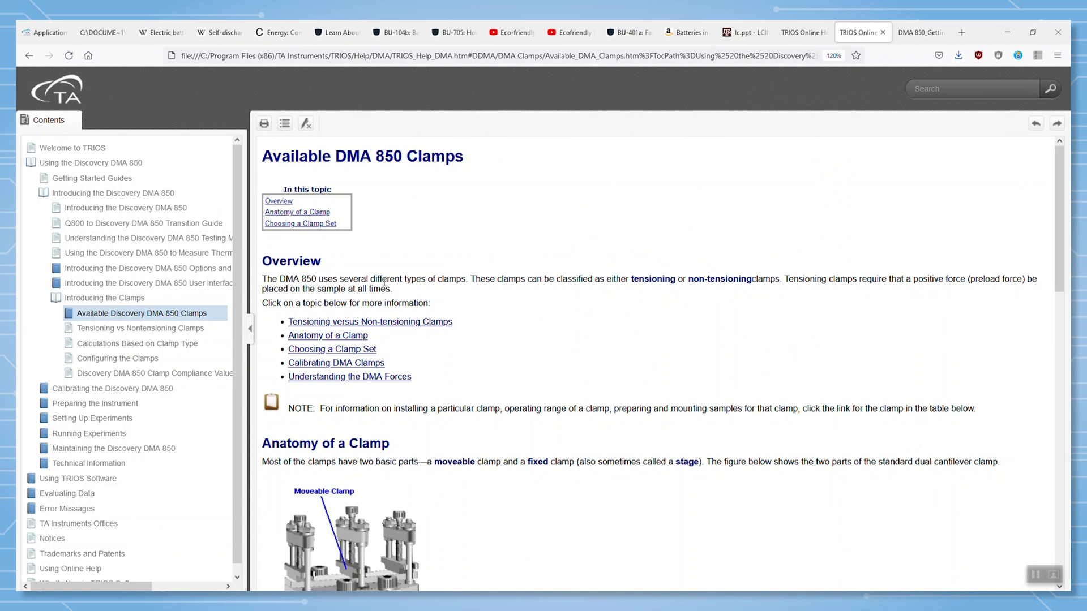
scroll(down, 3)
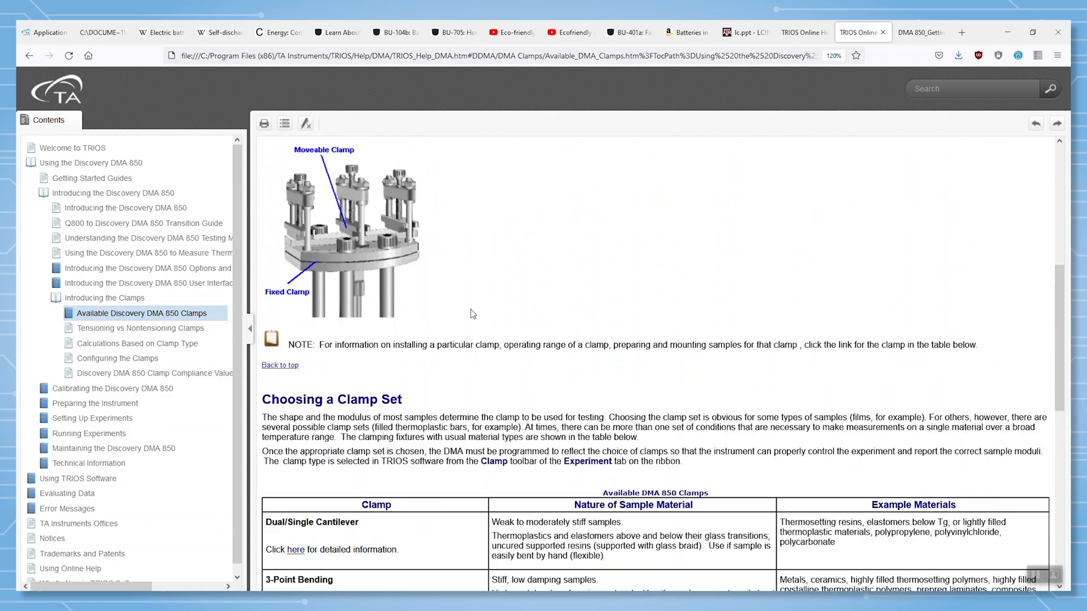
scroll(down, 3)
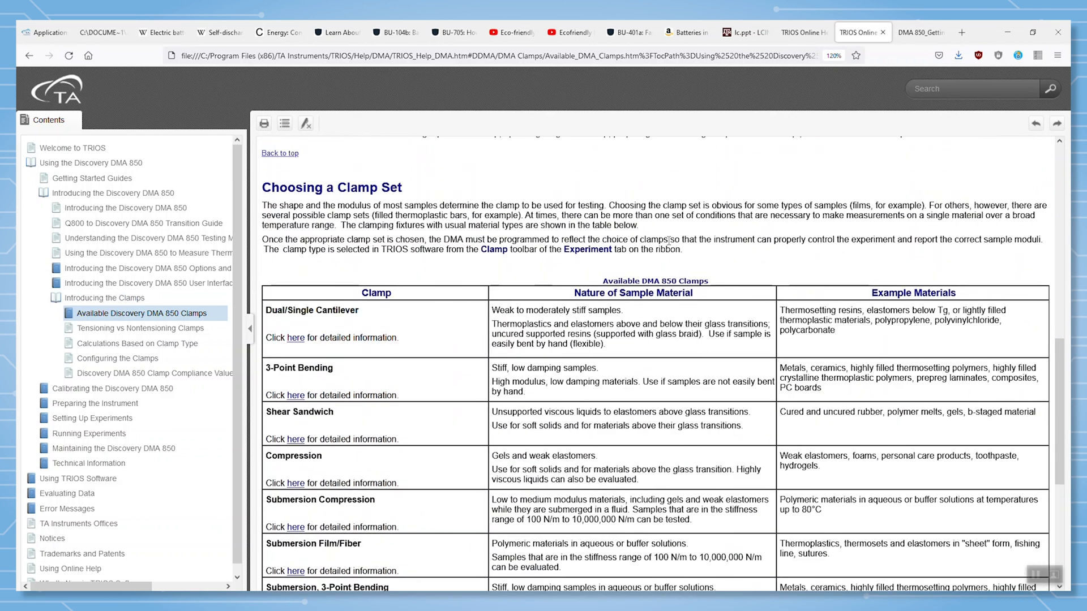
scroll(down, 3)
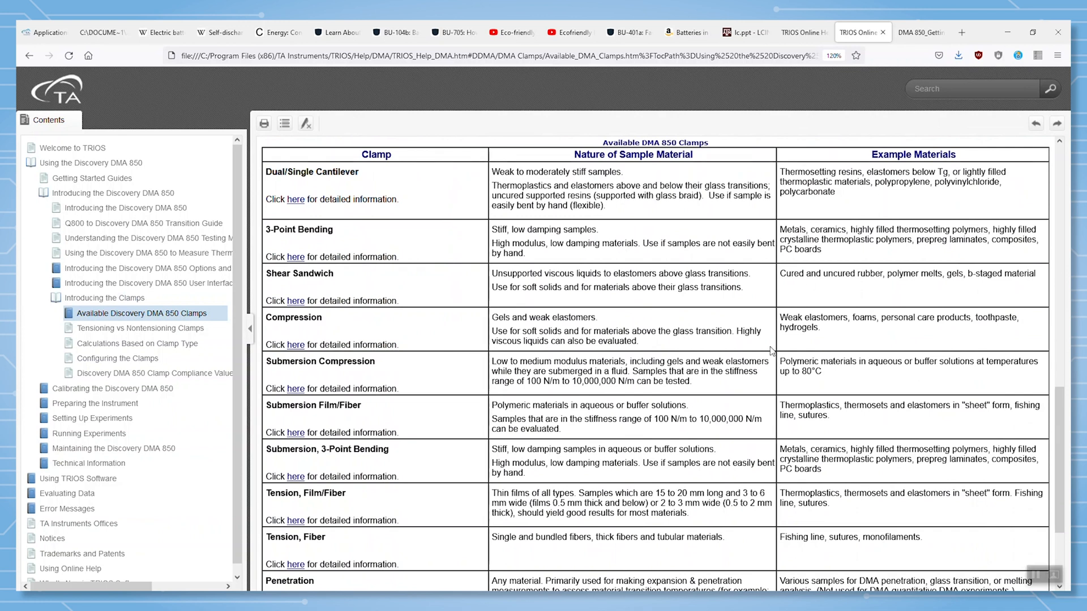
mouse_move(464, 270)
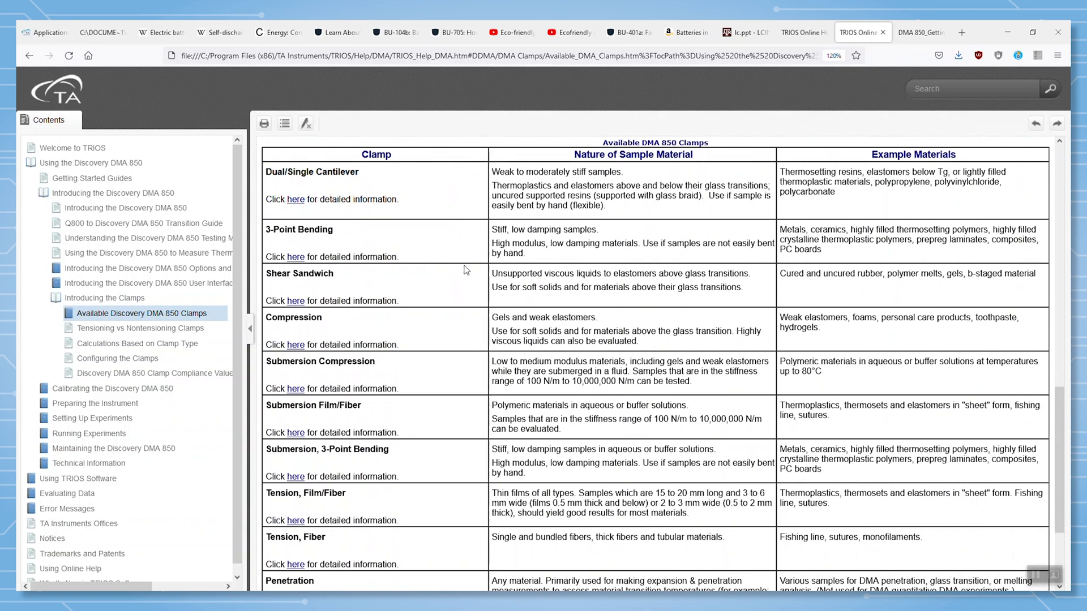
Step: Follow the Dual/Single Cantilever link and read down through the clamp installation and removal steps
click(296, 199)
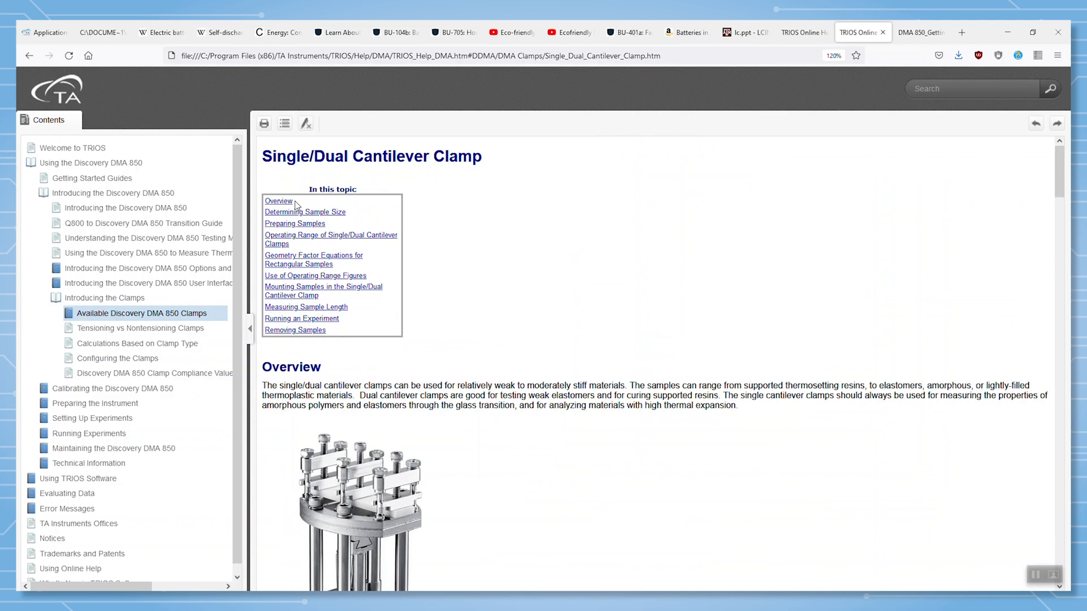
scroll(down, 3)
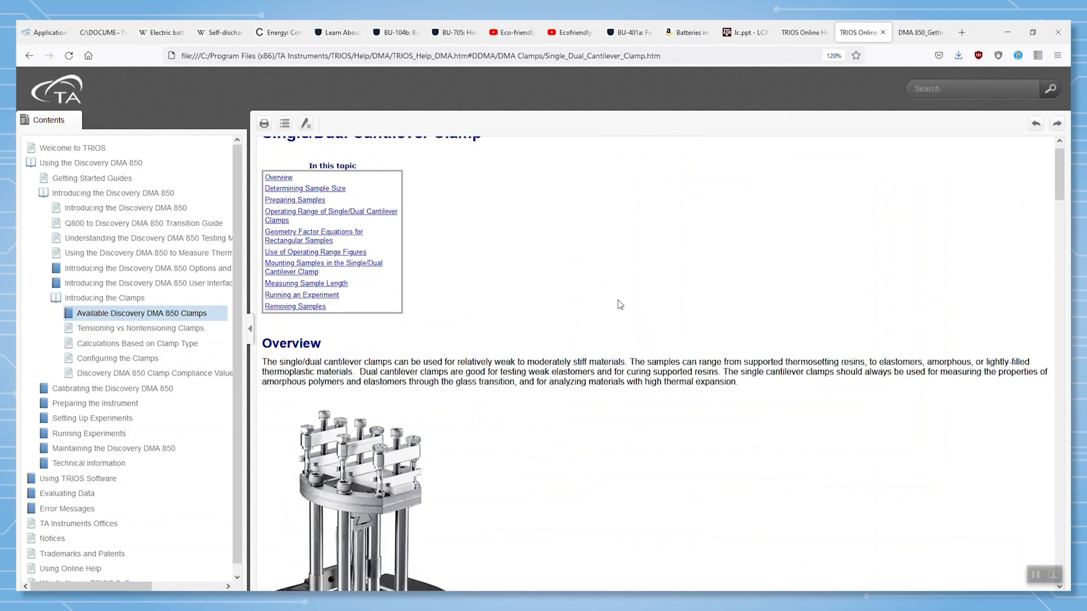
scroll(down, 3)
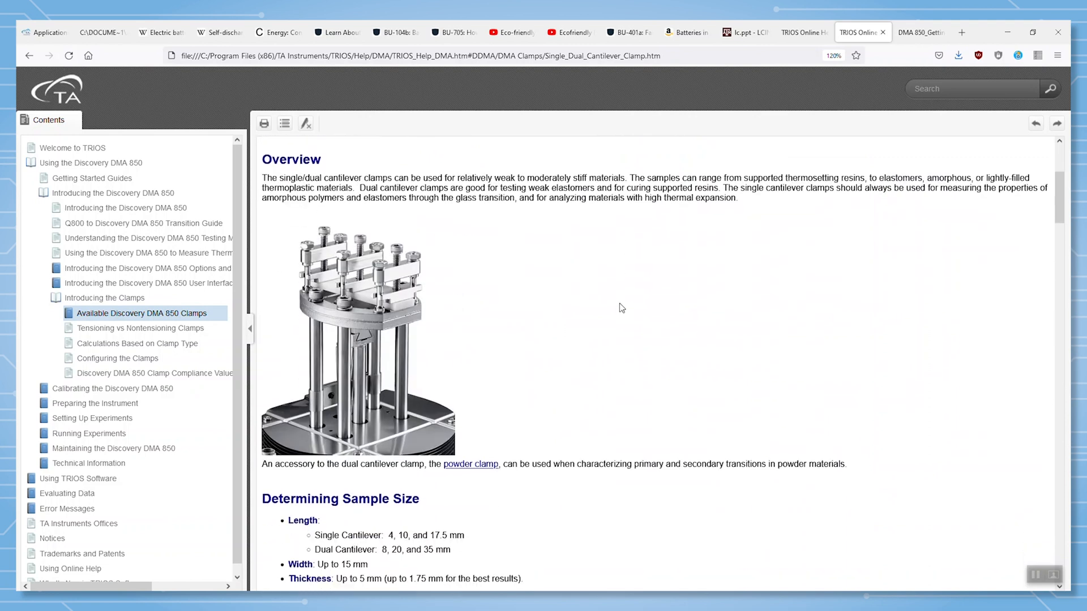
scroll(down, 3)
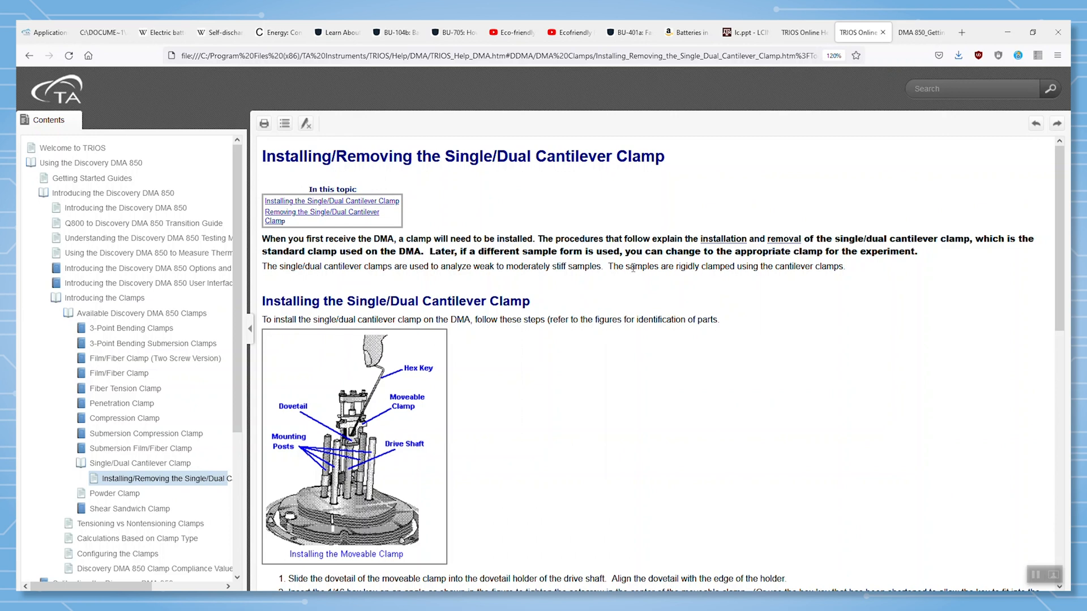
scroll(down, 3)
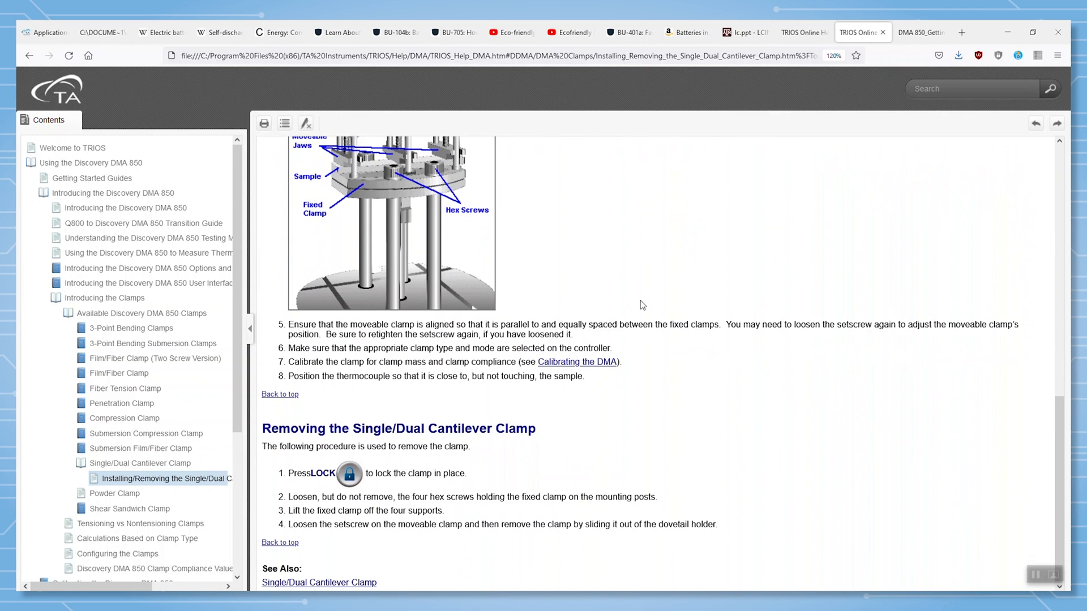
scroll(down, 3)
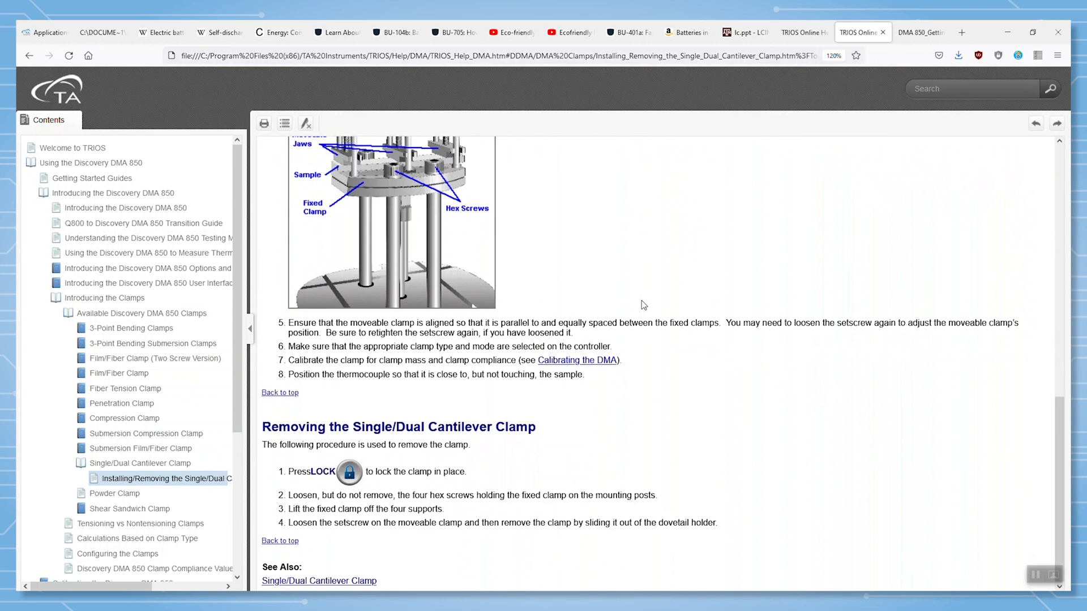
mouse_move(645, 303)
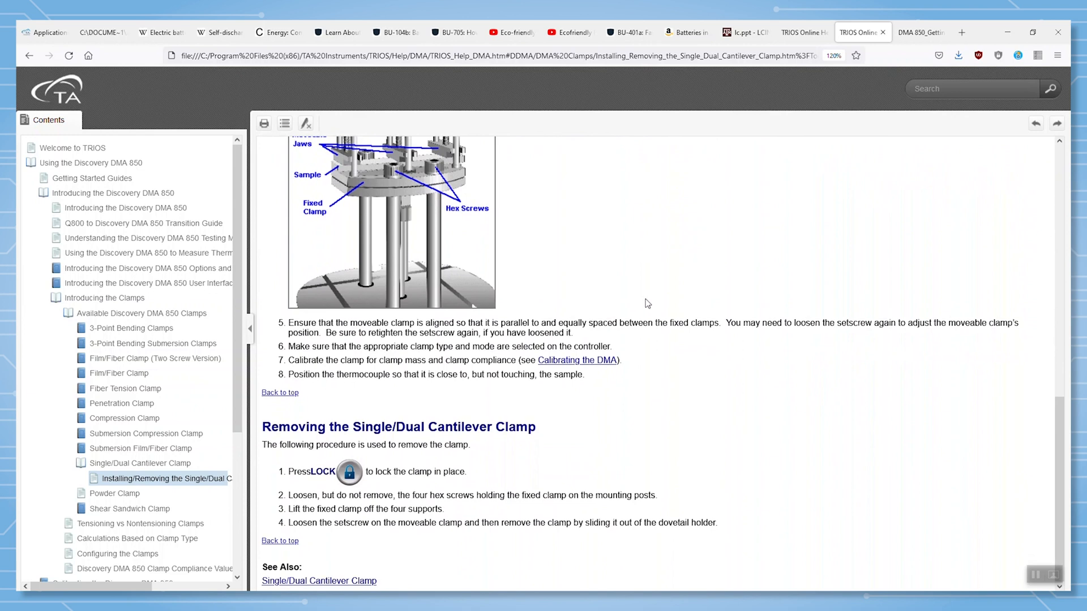
mouse_move(771, 588)
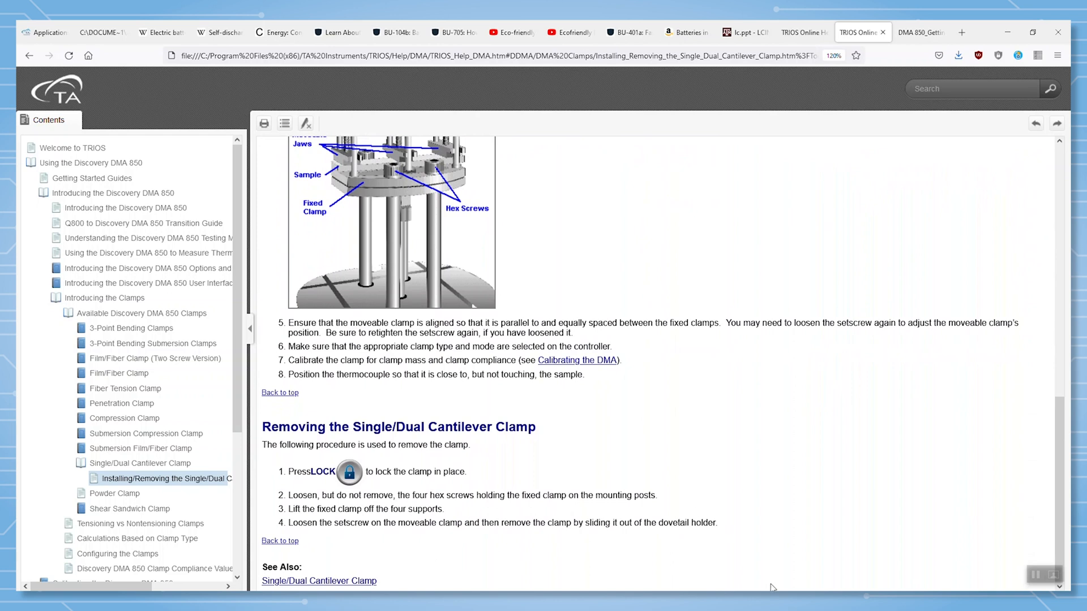
Step: From Setting Up Experiments reach Available DMA 850 Tests and select Oscillation: Temperature Sweep
click(73, 148)
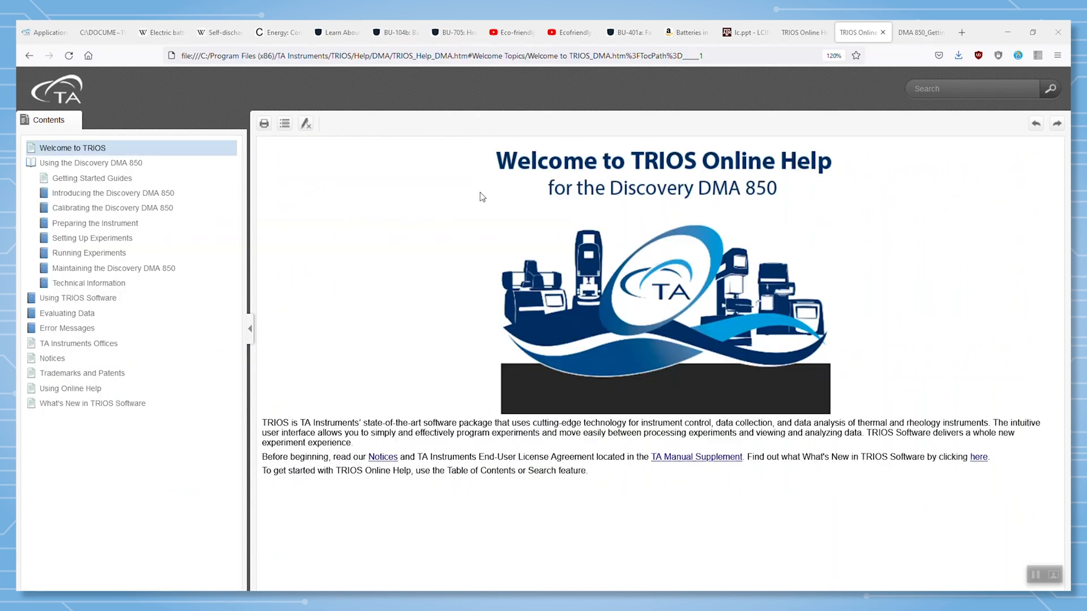
mouse_move(587, 189)
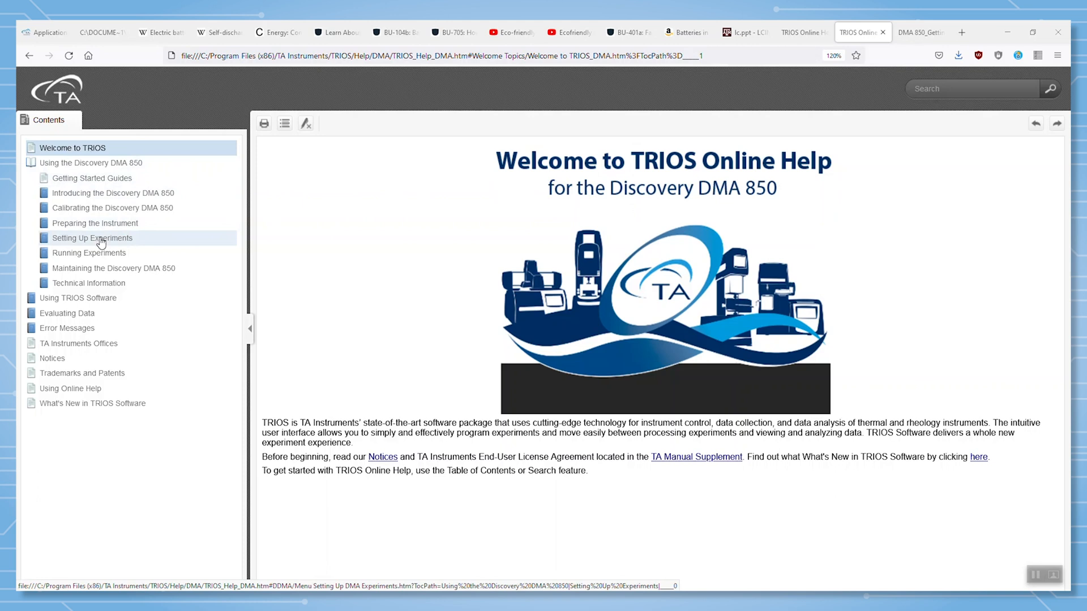
click(92, 238)
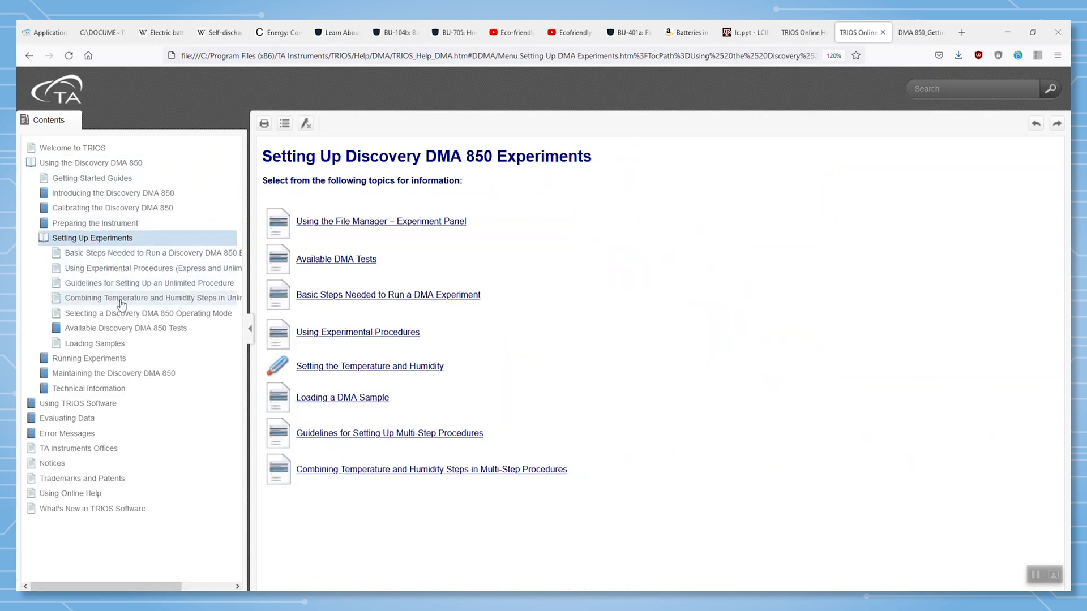
click(336, 258)
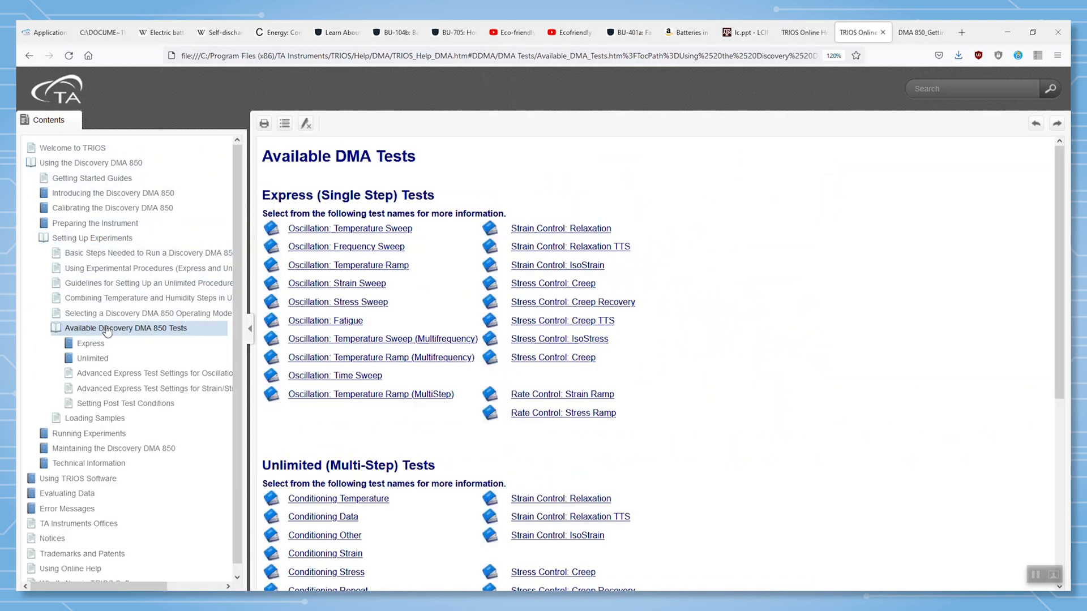
mouse_move(338, 301)
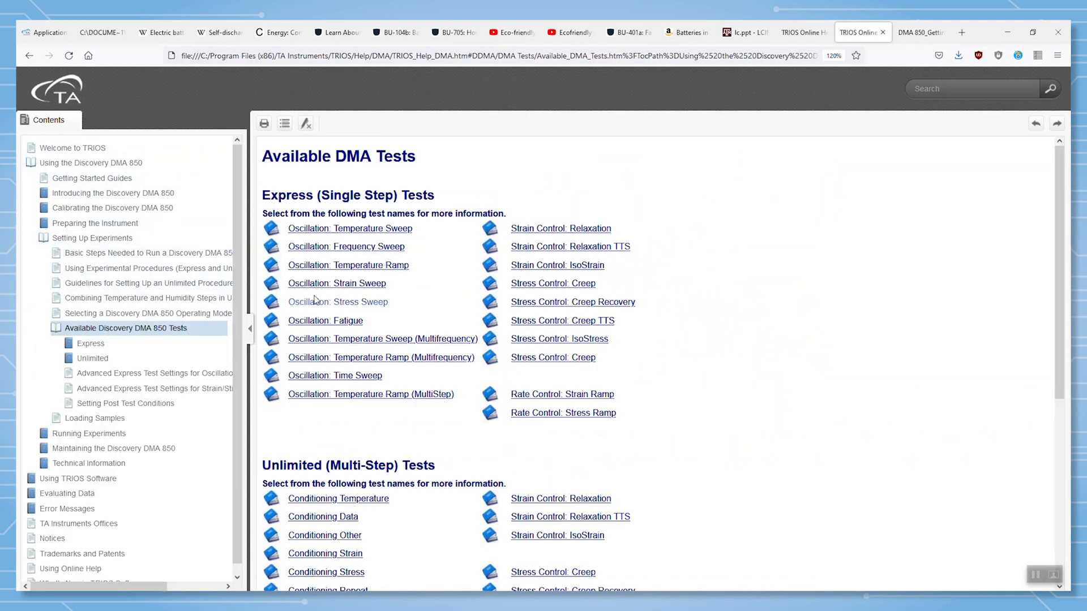
mouse_move(450, 219)
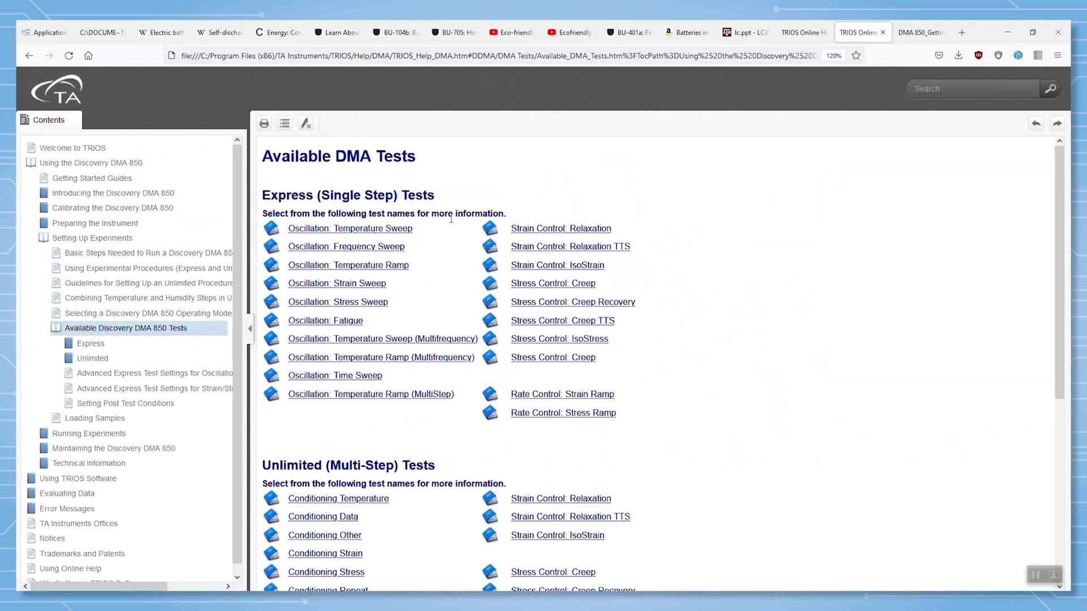
scroll(down, 3)
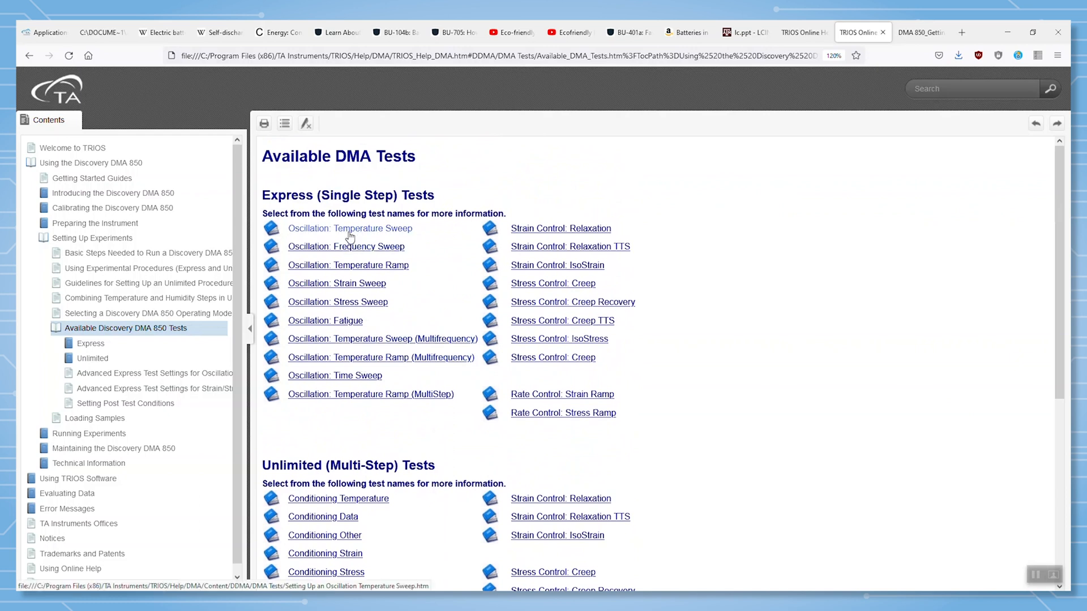
click(350, 228)
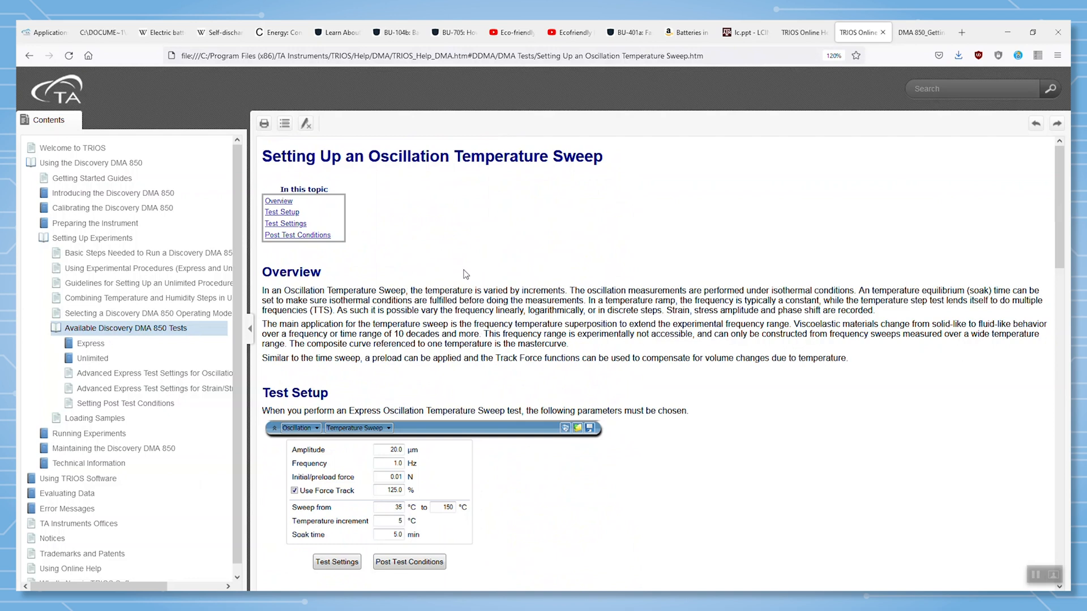
Step: Read the temperature sweep page through Test Setup, Test Settings and Post Test Conditions
scroll(down, 3)
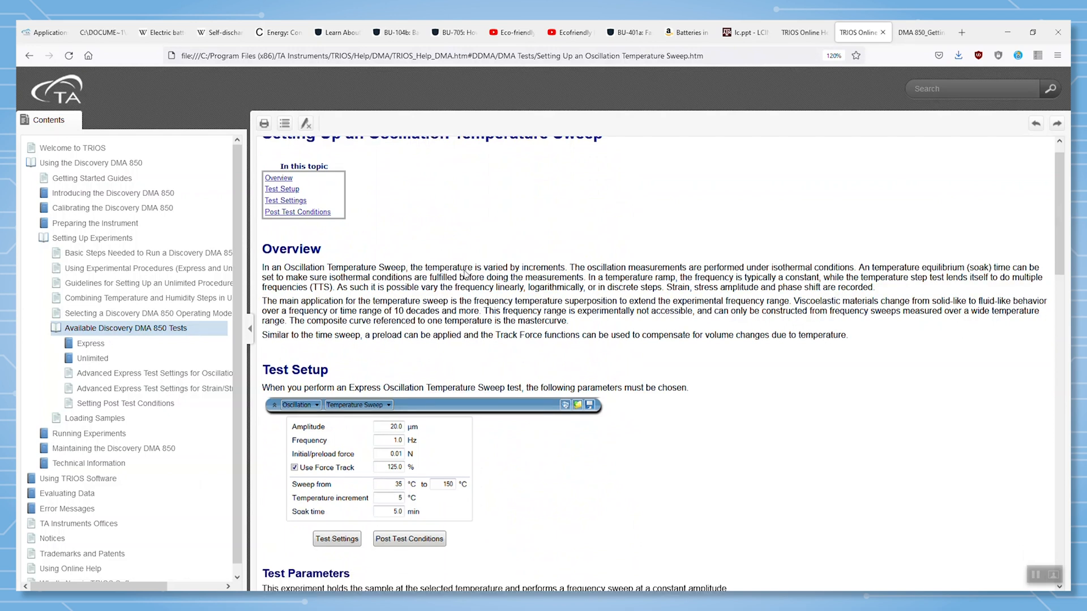
scroll(down, 3)
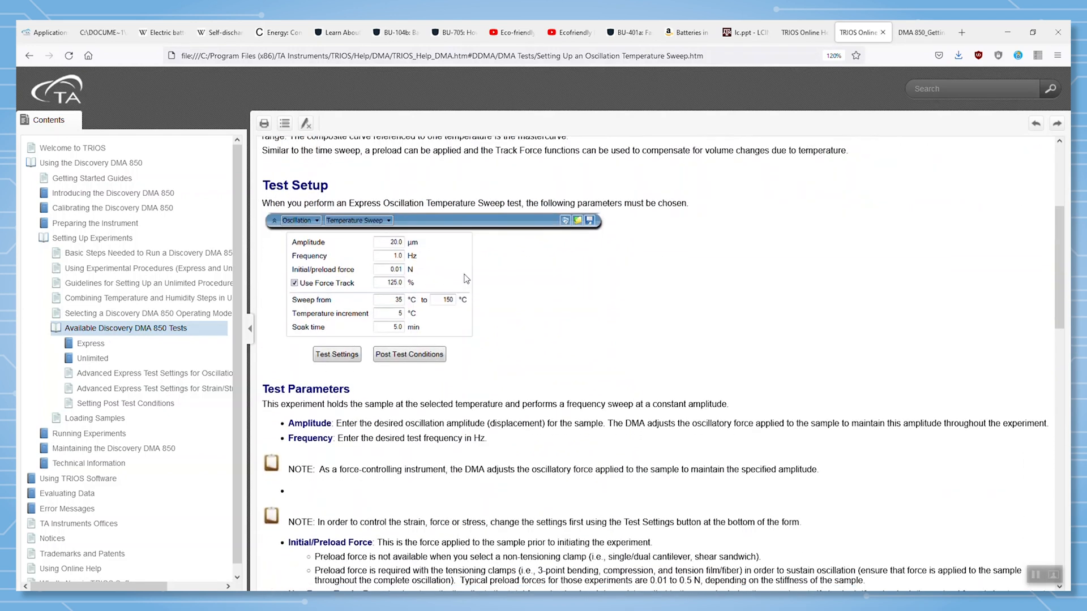
scroll(down, 3)
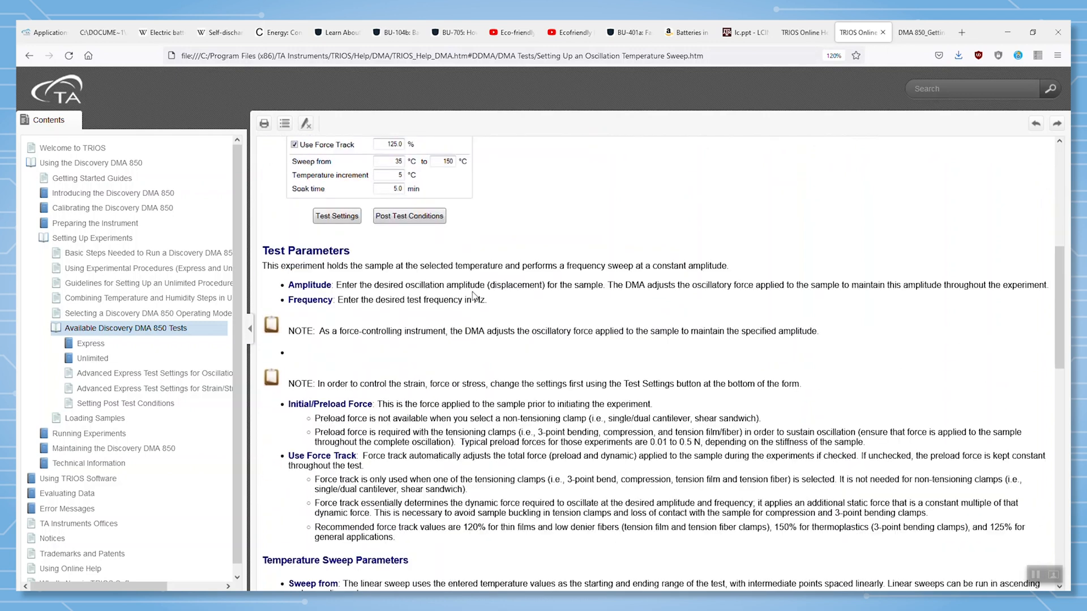
scroll(down, 3)
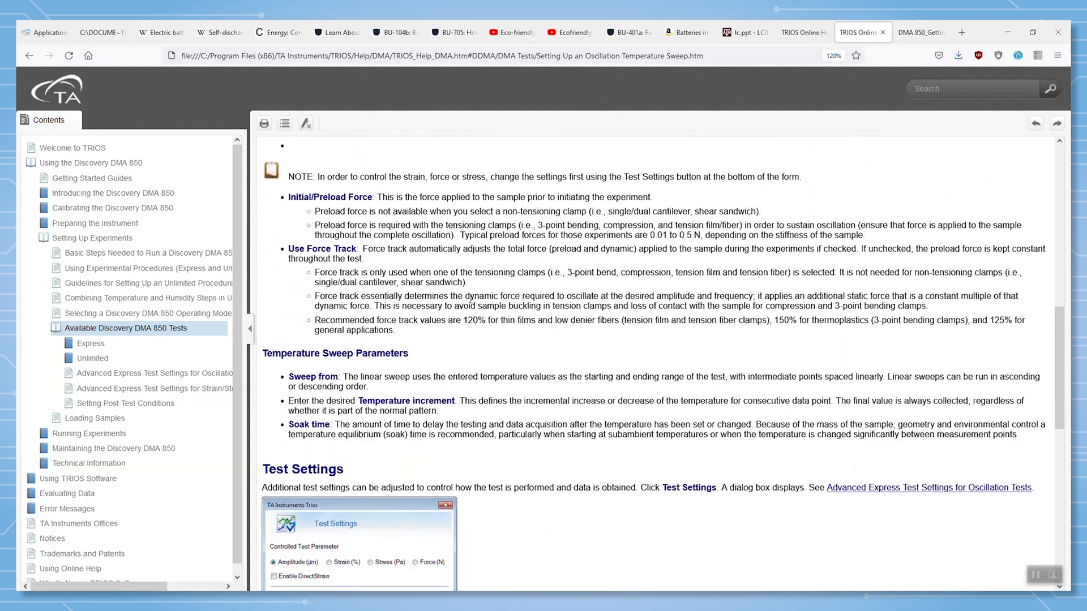
scroll(down, 3)
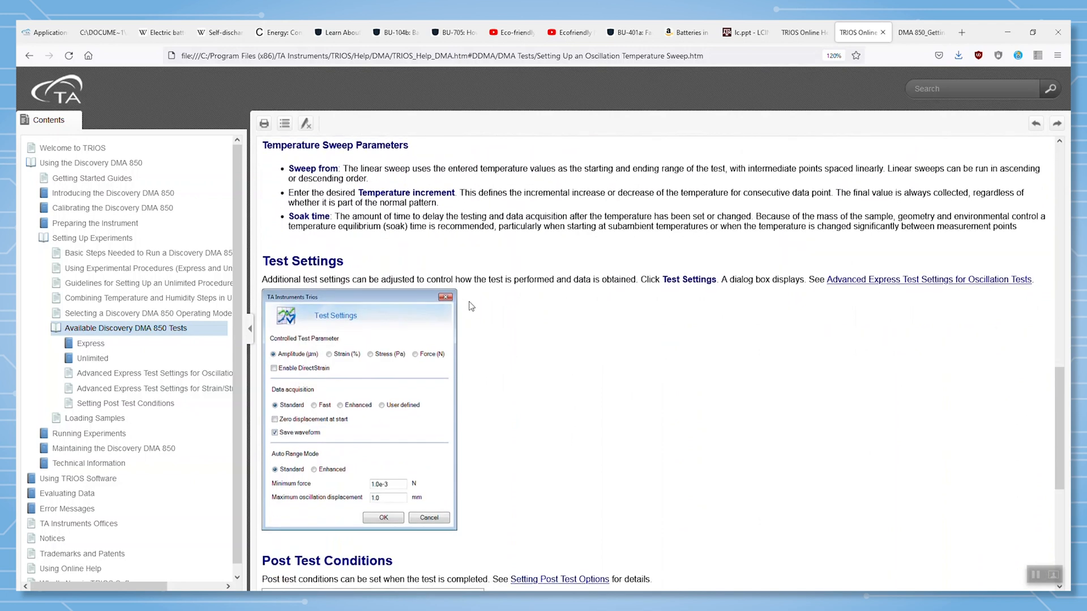
scroll(down, 3)
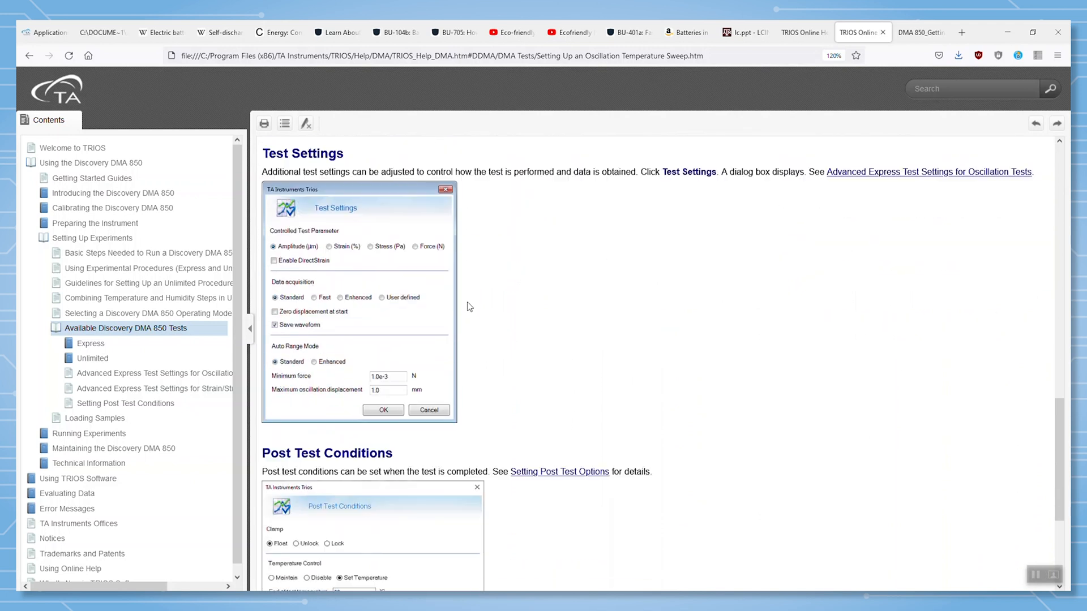
scroll(down, 3)
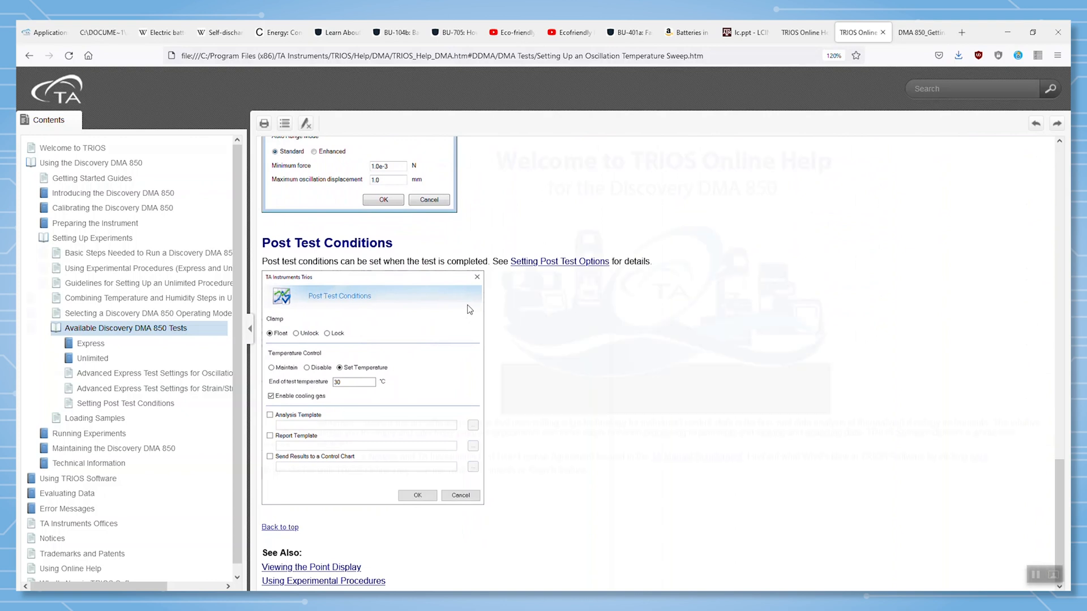
Step: Return to Welcome to TRIOS and load the Analyzing Data page under Evaluating Data
click(73, 147)
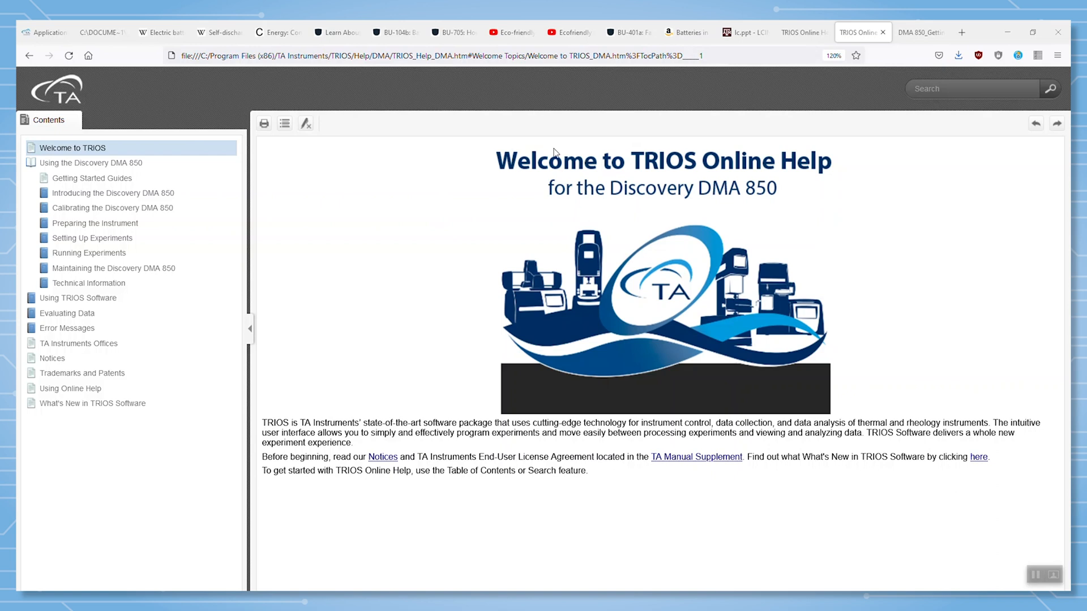
mouse_move(275, 301)
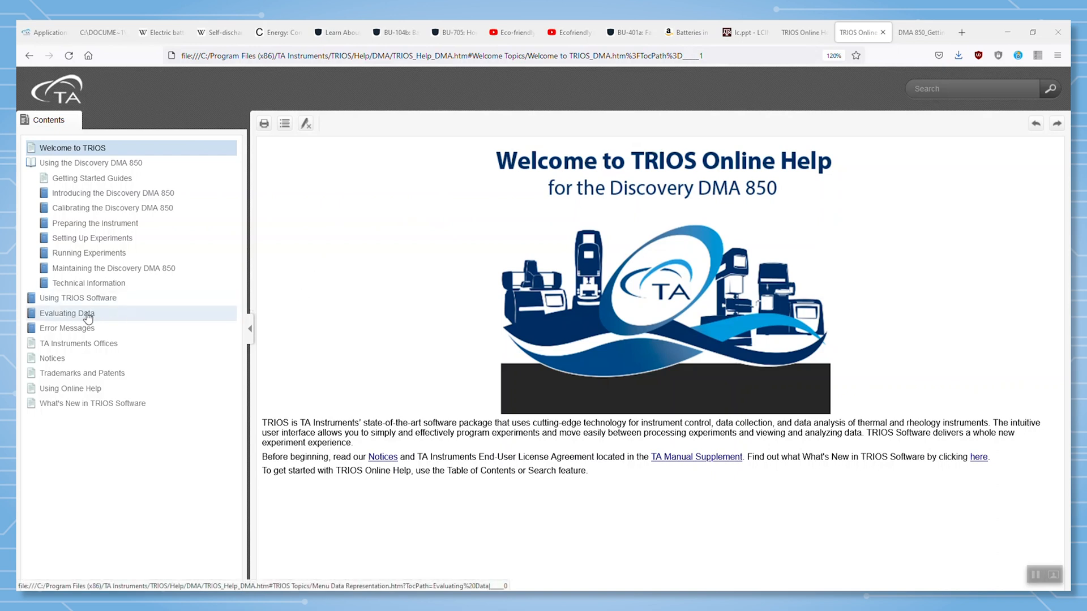
click(67, 312)
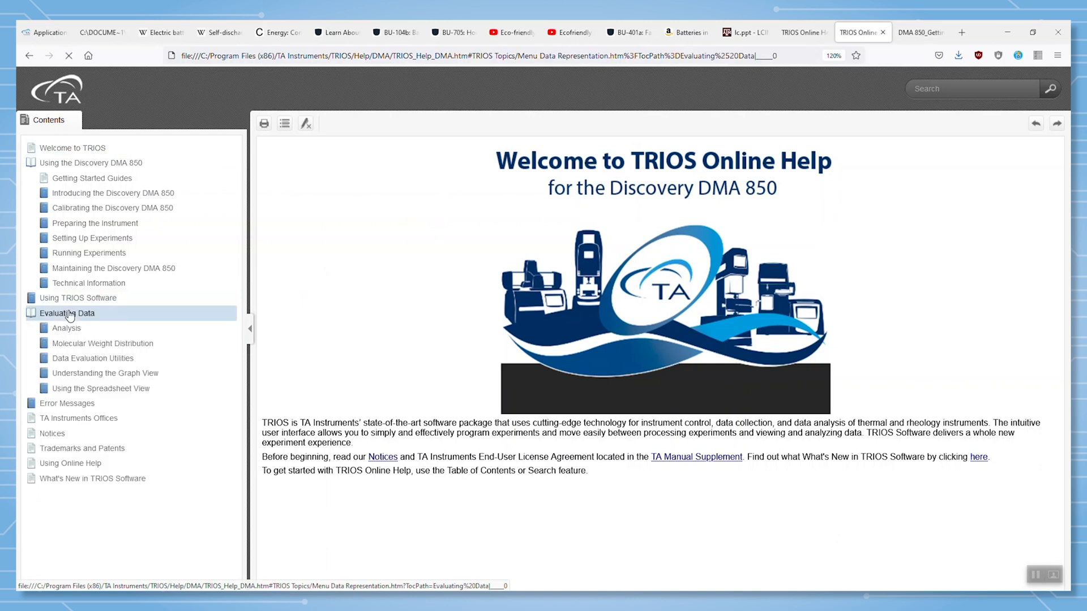
click(66, 312)
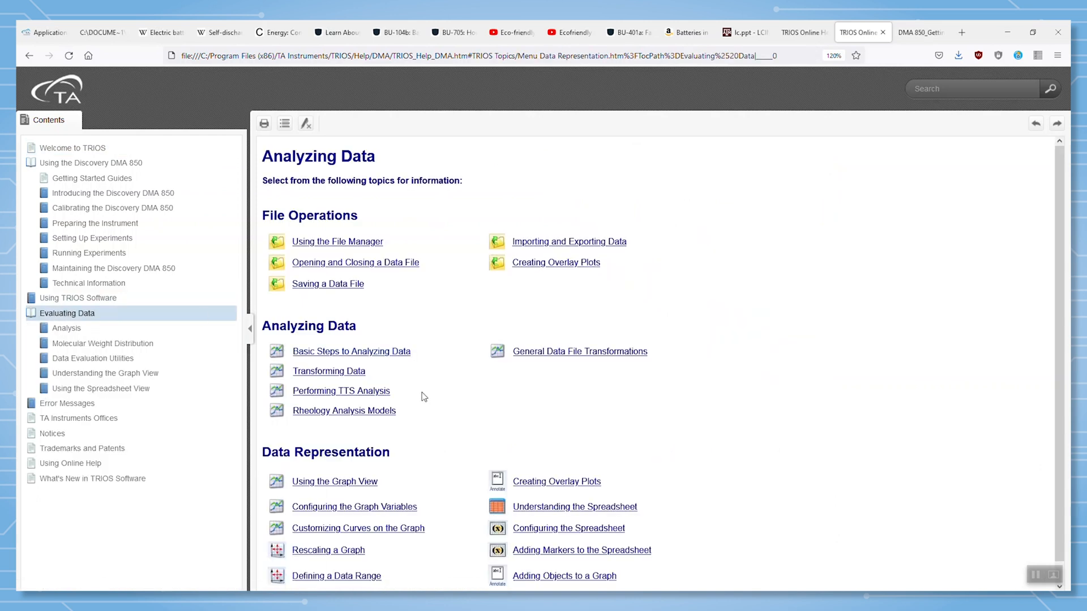
mouse_move(555, 262)
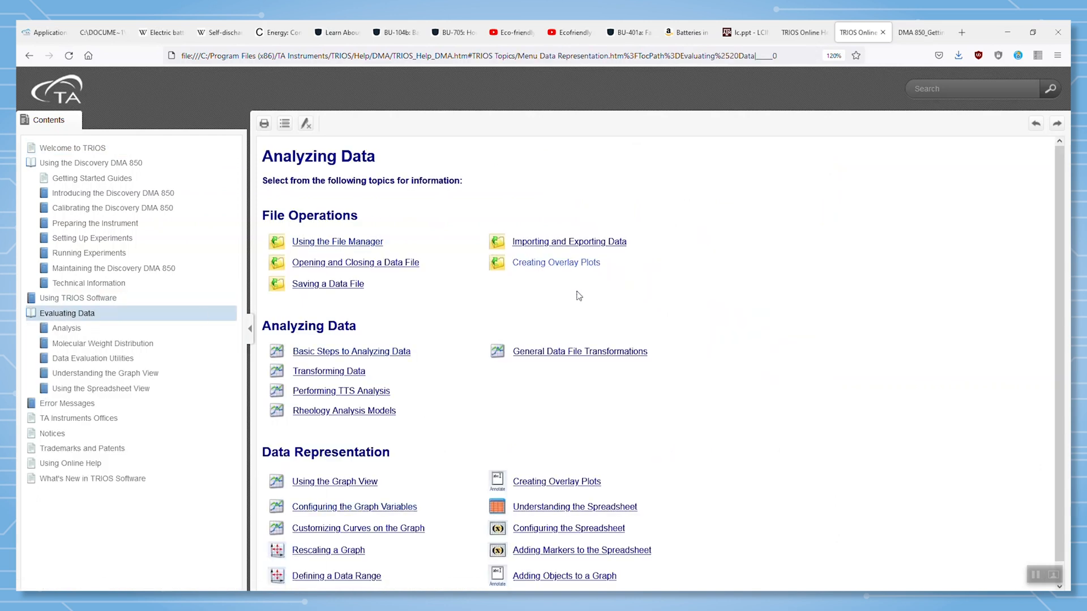
mouse_move(359, 433)
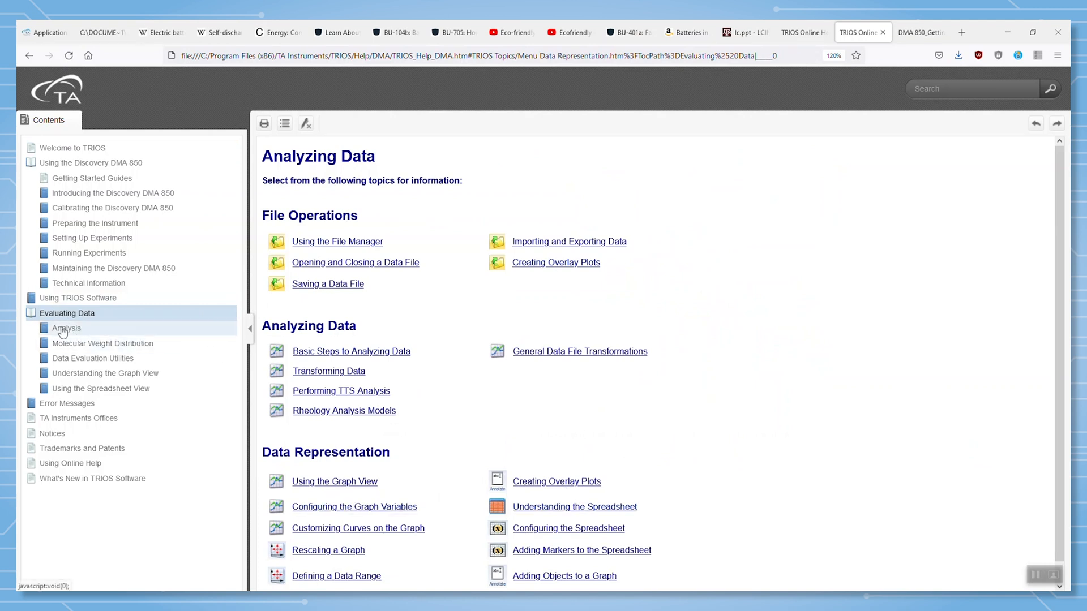
Step: Browse the Analysis tools, Analysis Library, Reports and Batch Processing help pages in turn
click(65, 329)
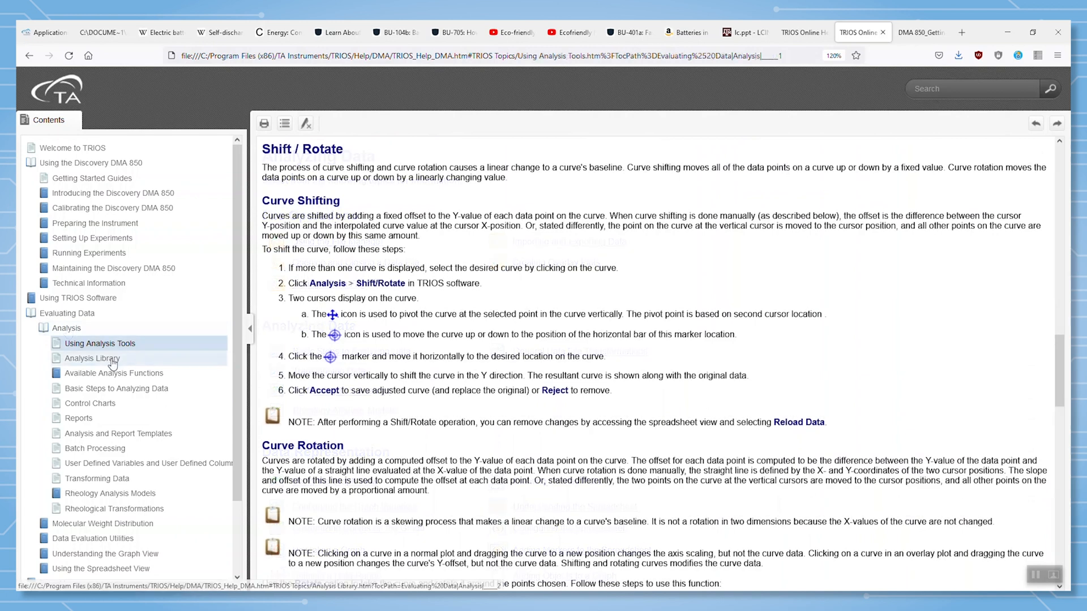
click(91, 359)
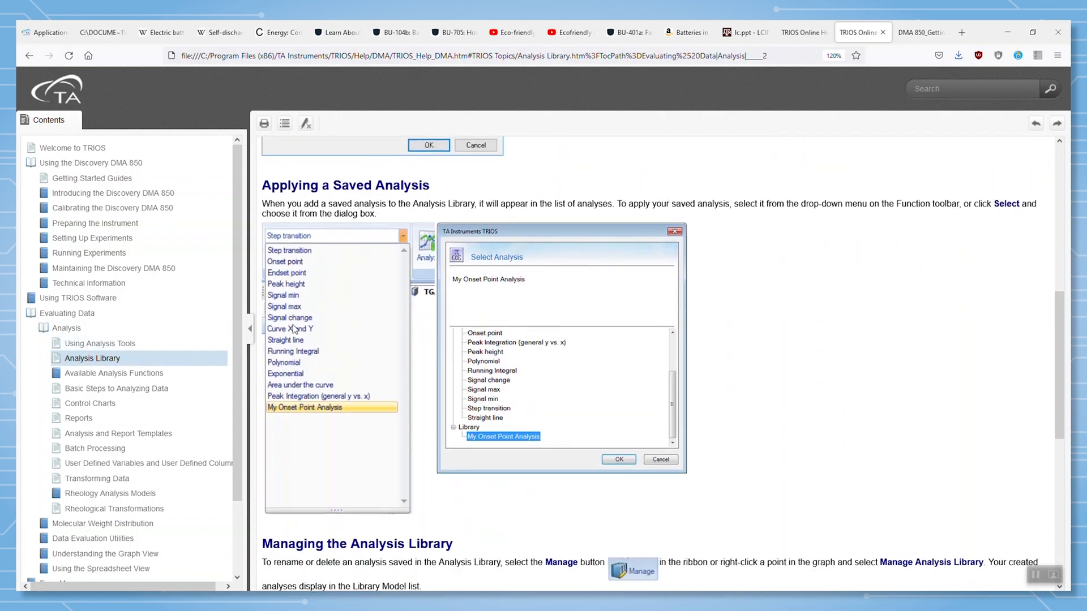
mouse_move(311, 283)
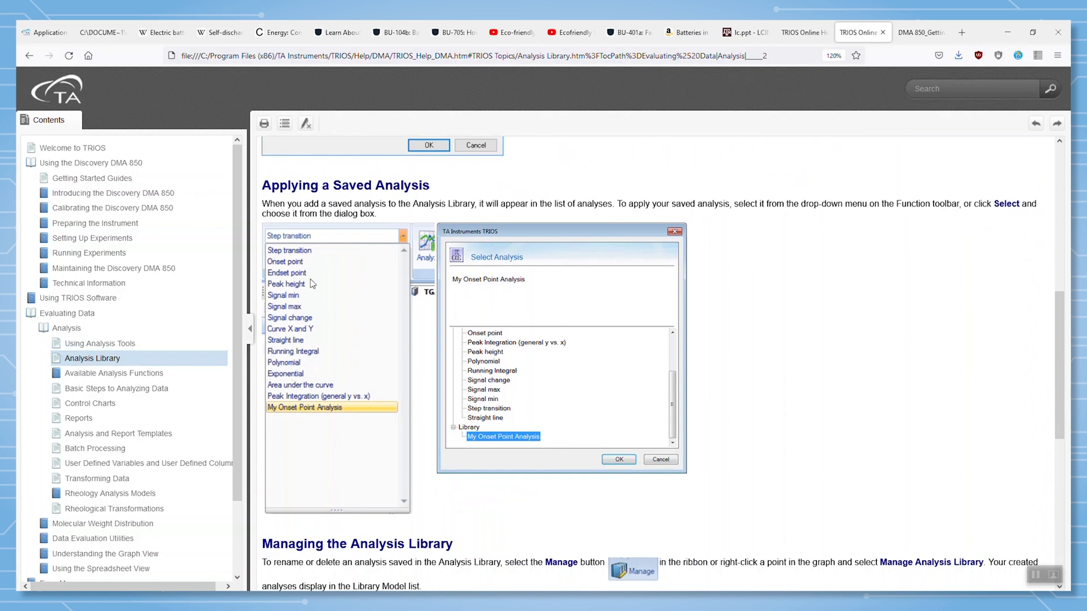
mouse_move(303, 342)
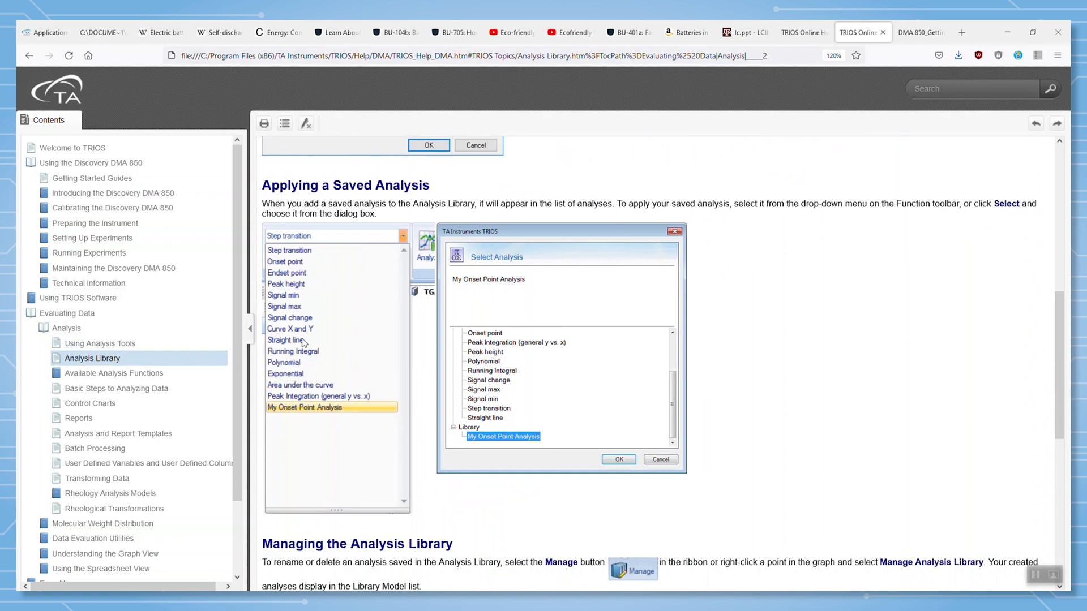
mouse_move(79, 421)
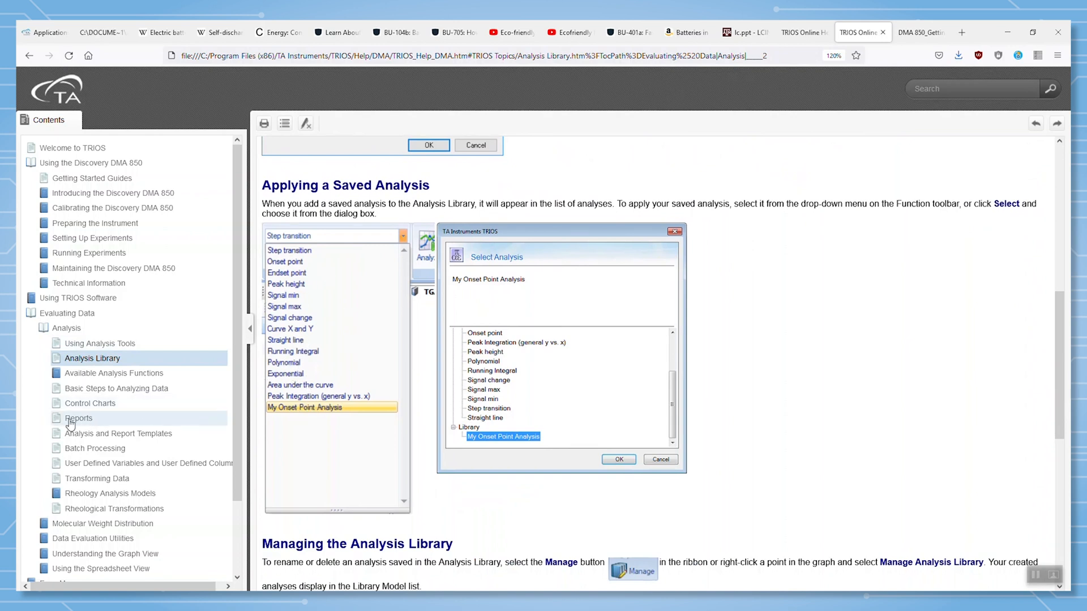
click(78, 417)
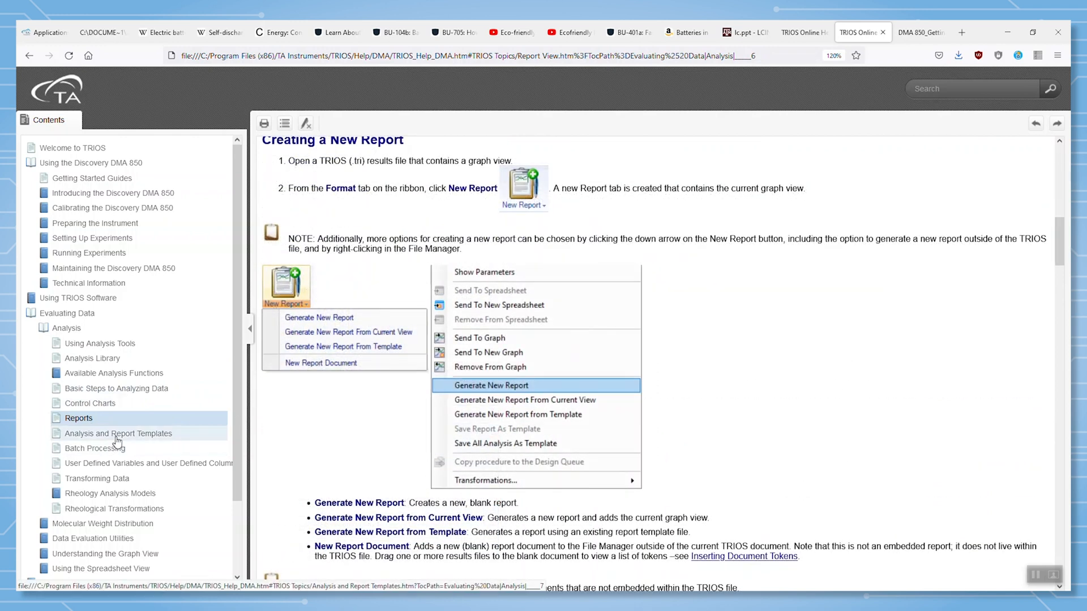
click(95, 448)
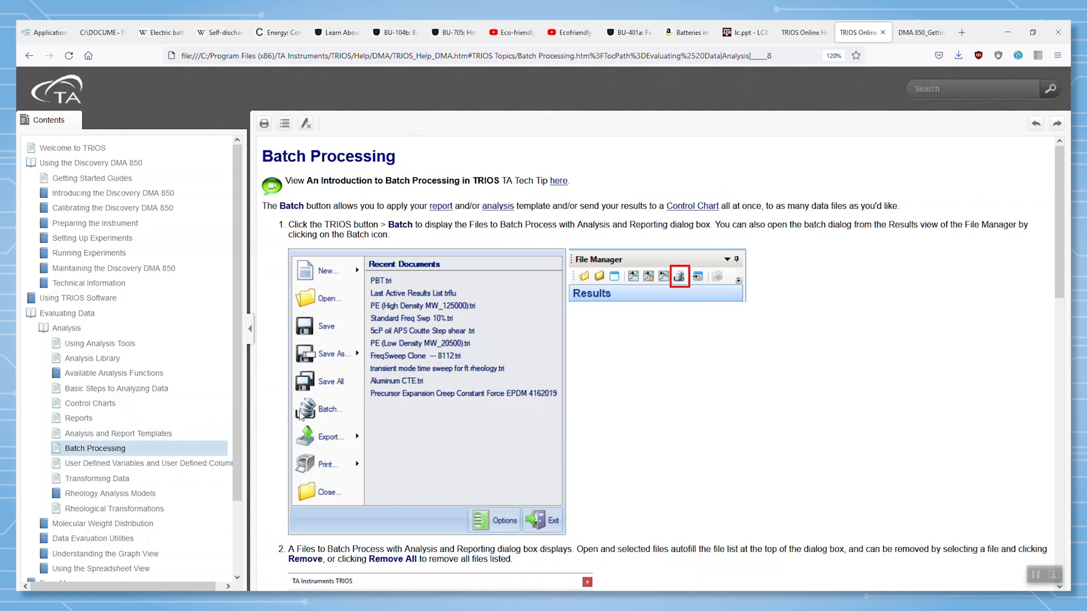
mouse_move(418, 403)
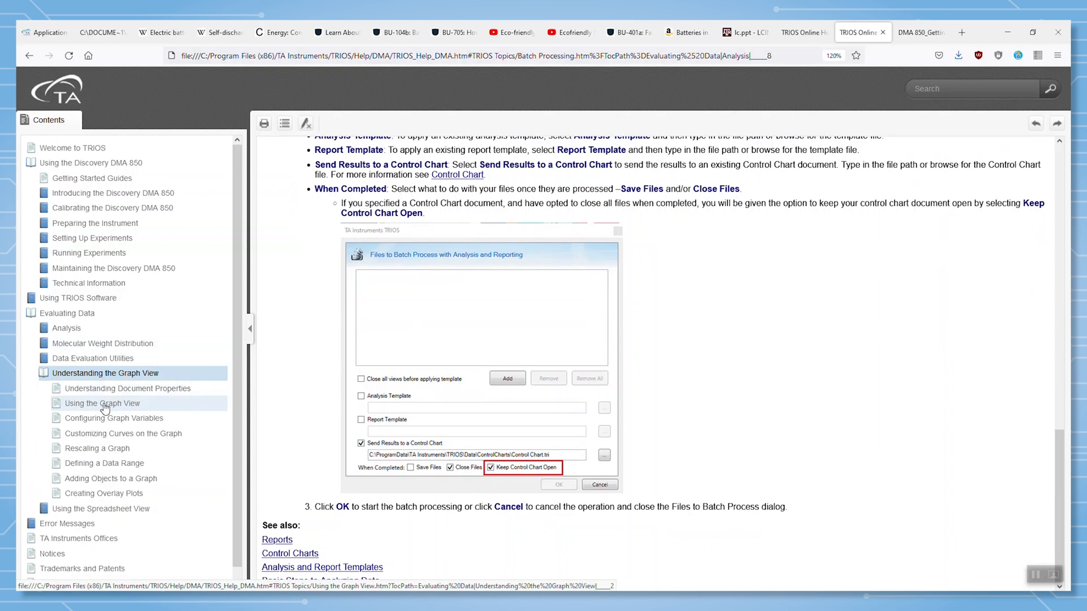
Step: Browse Using the Graph View, Configuring Graph Variables, Customizing Curves, then read Creating Overlay Plots
click(103, 403)
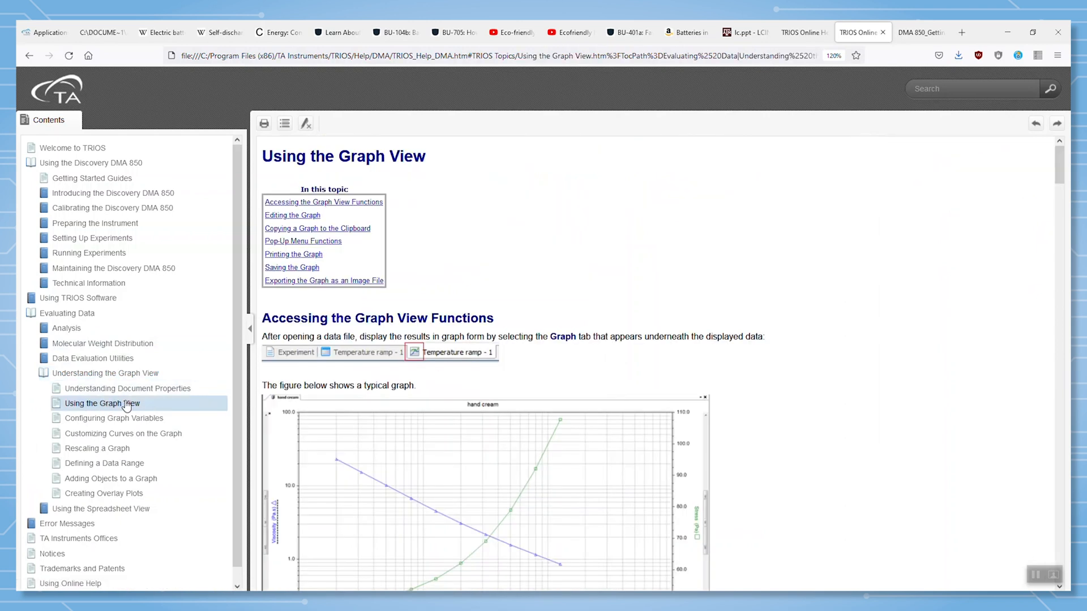
mouse_move(380, 193)
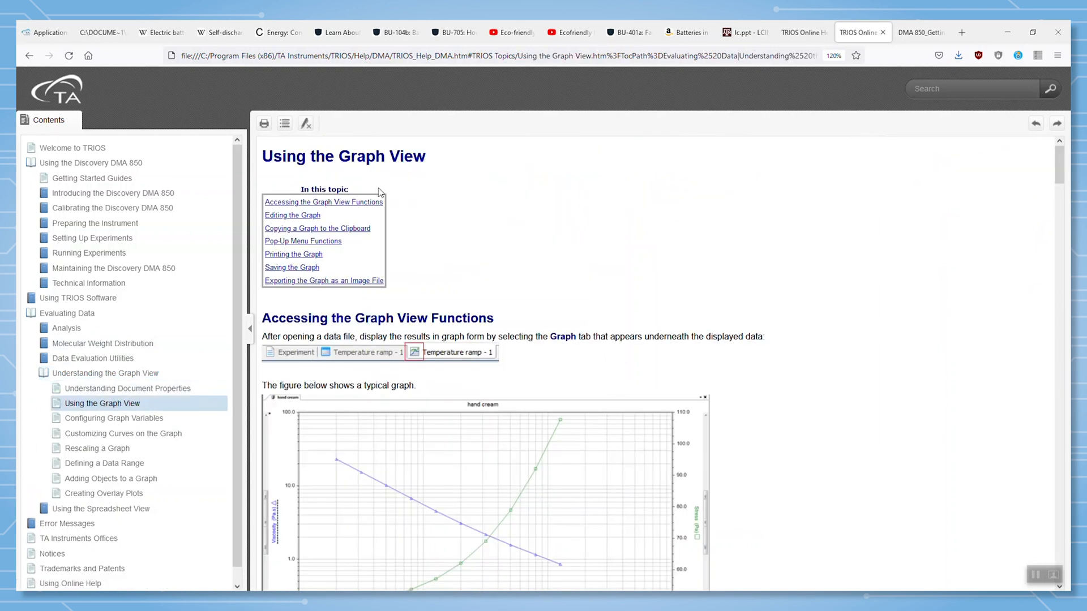
click(114, 418)
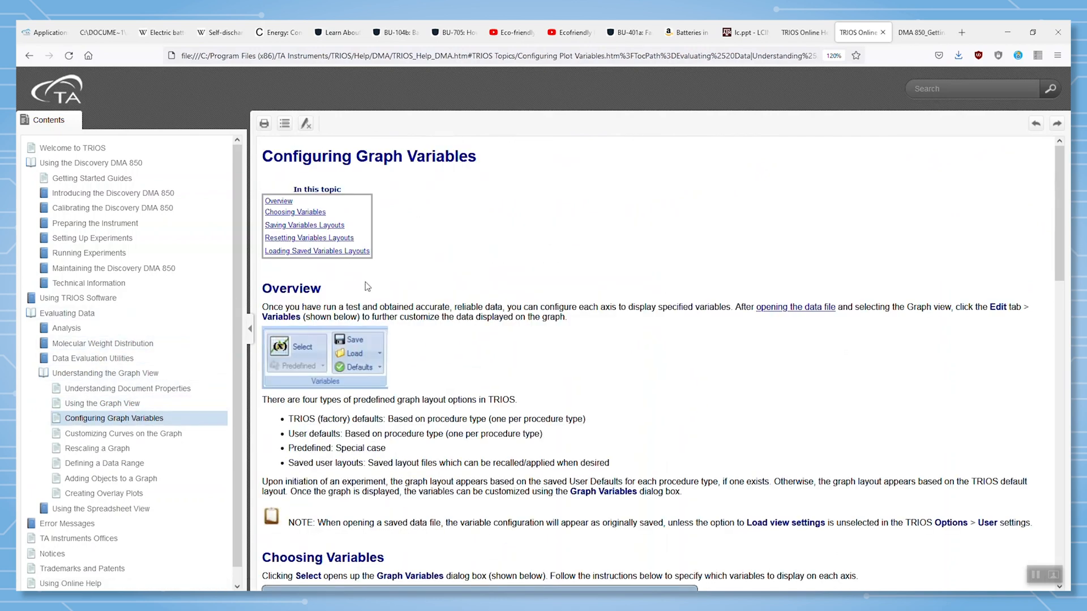
mouse_move(432, 283)
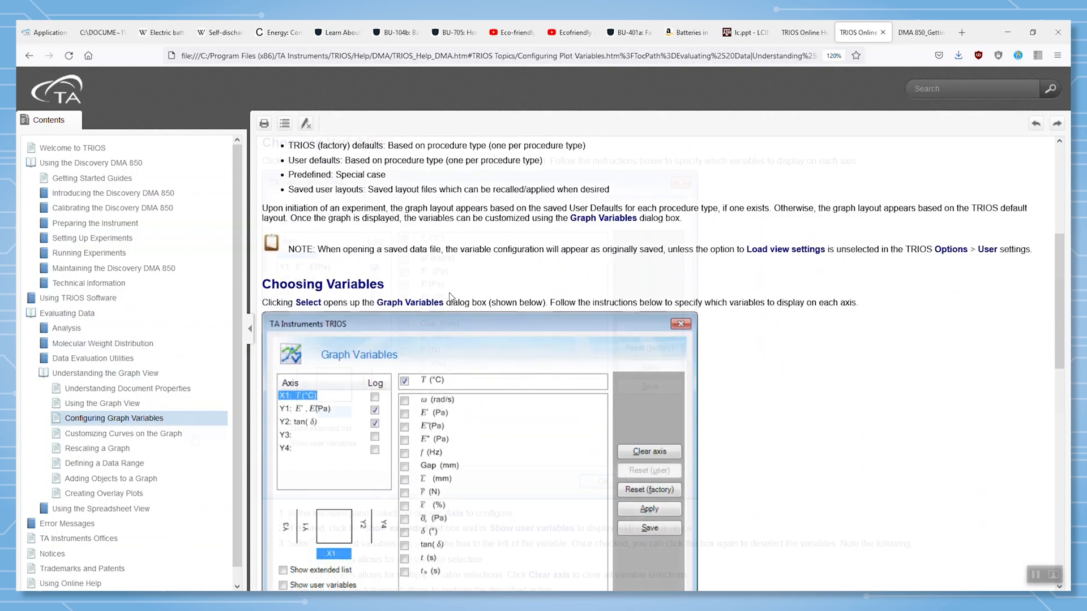
click(124, 433)
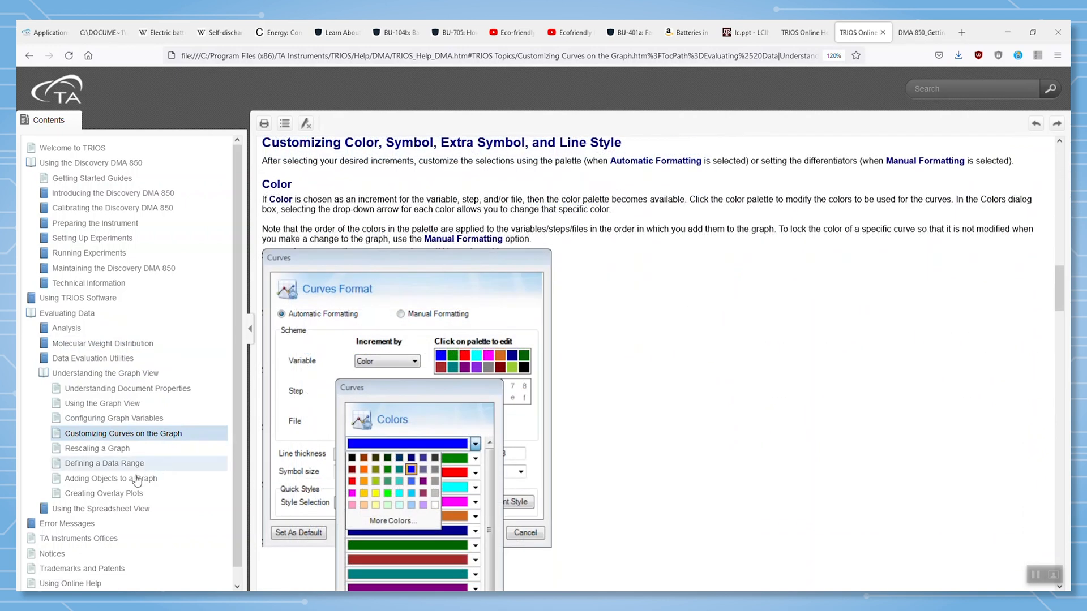
click(103, 492)
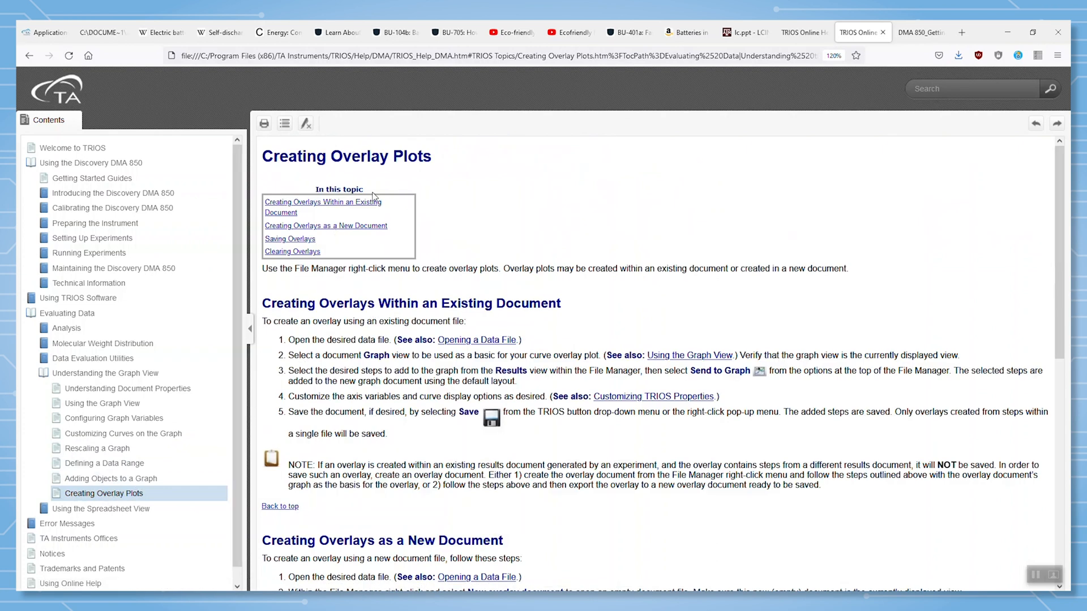
scroll(down, 3)
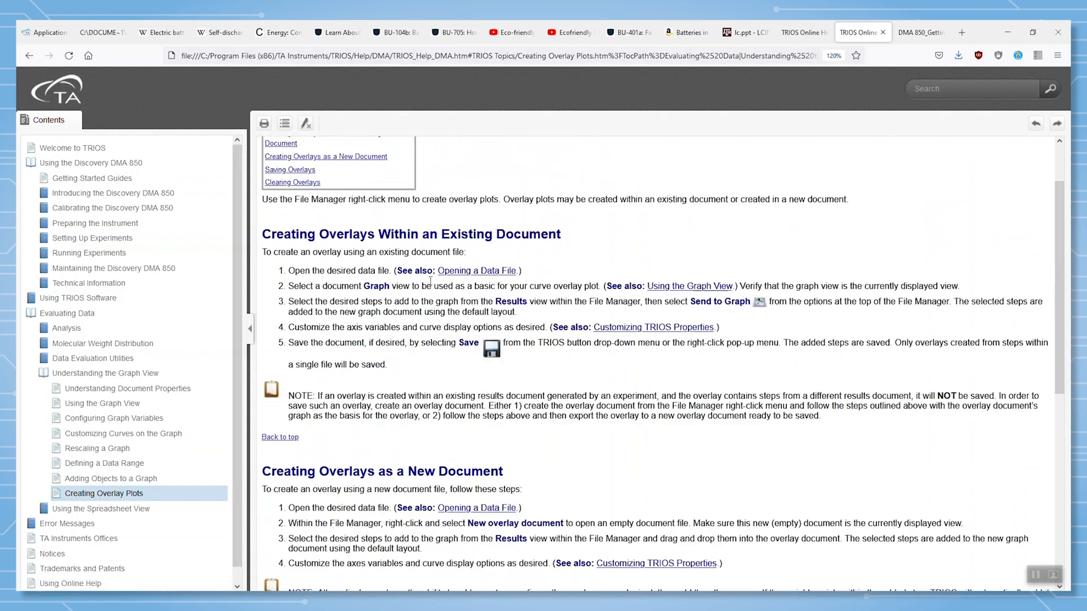
scroll(down, 3)
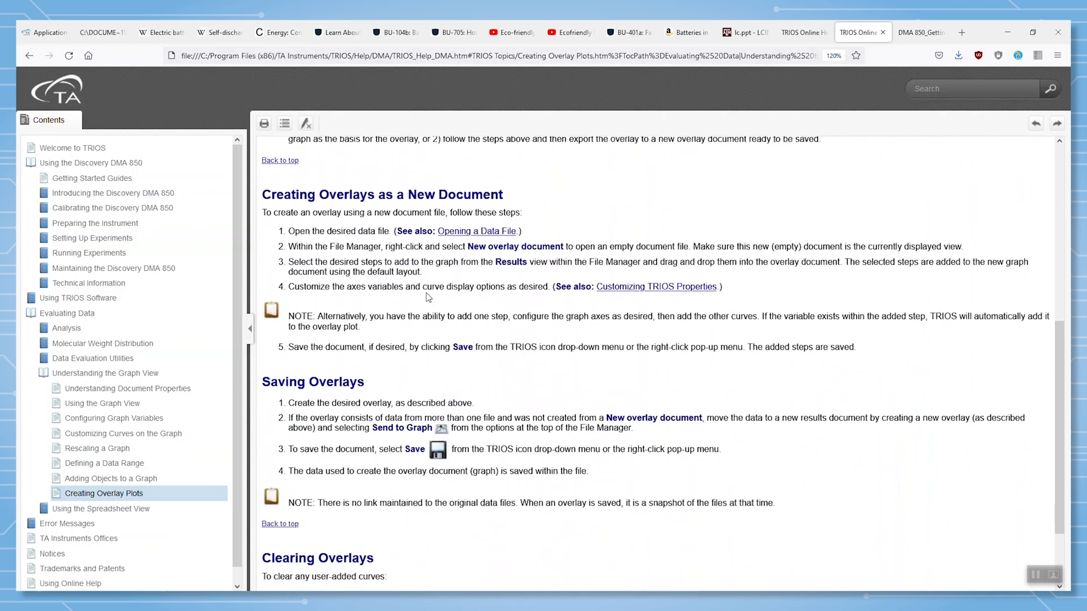